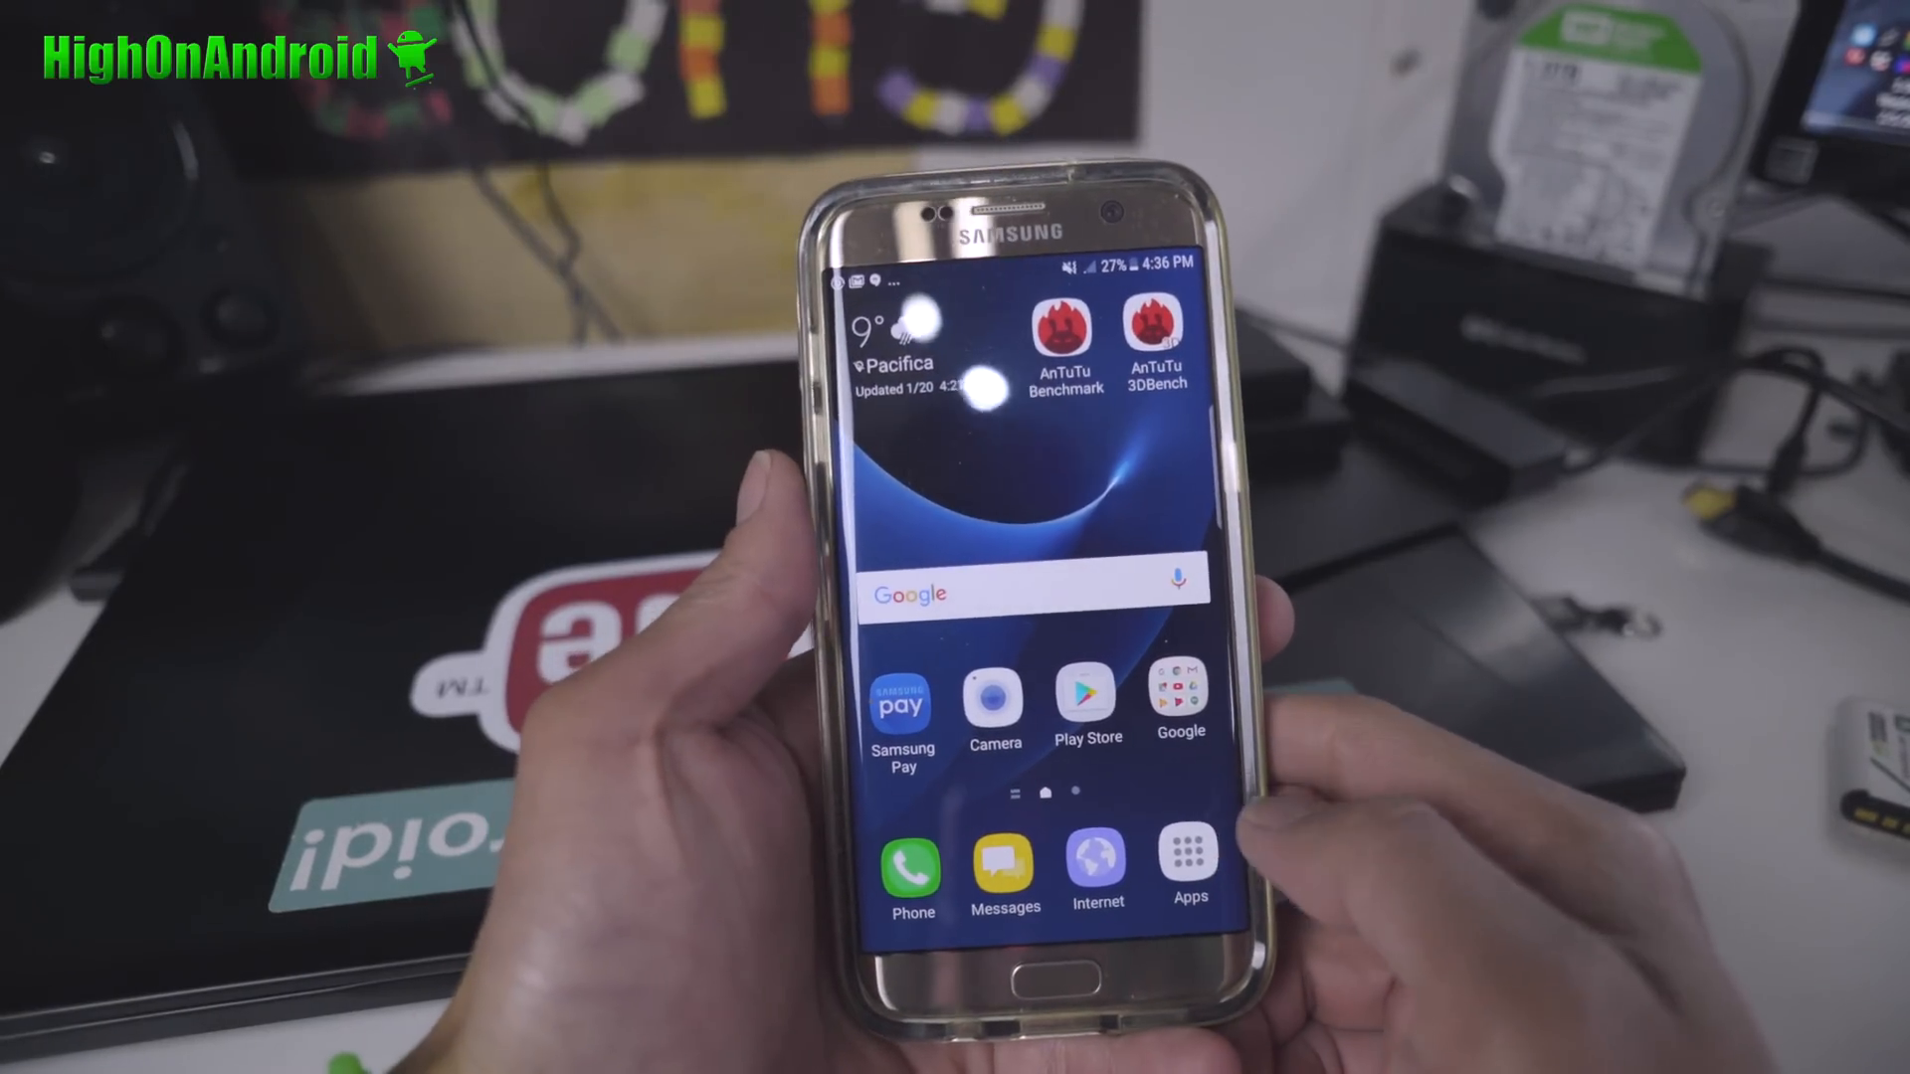
Open Settings from the app list and check the Software info under About device
{"action": "left_click", "coordinate": [1188, 862]}
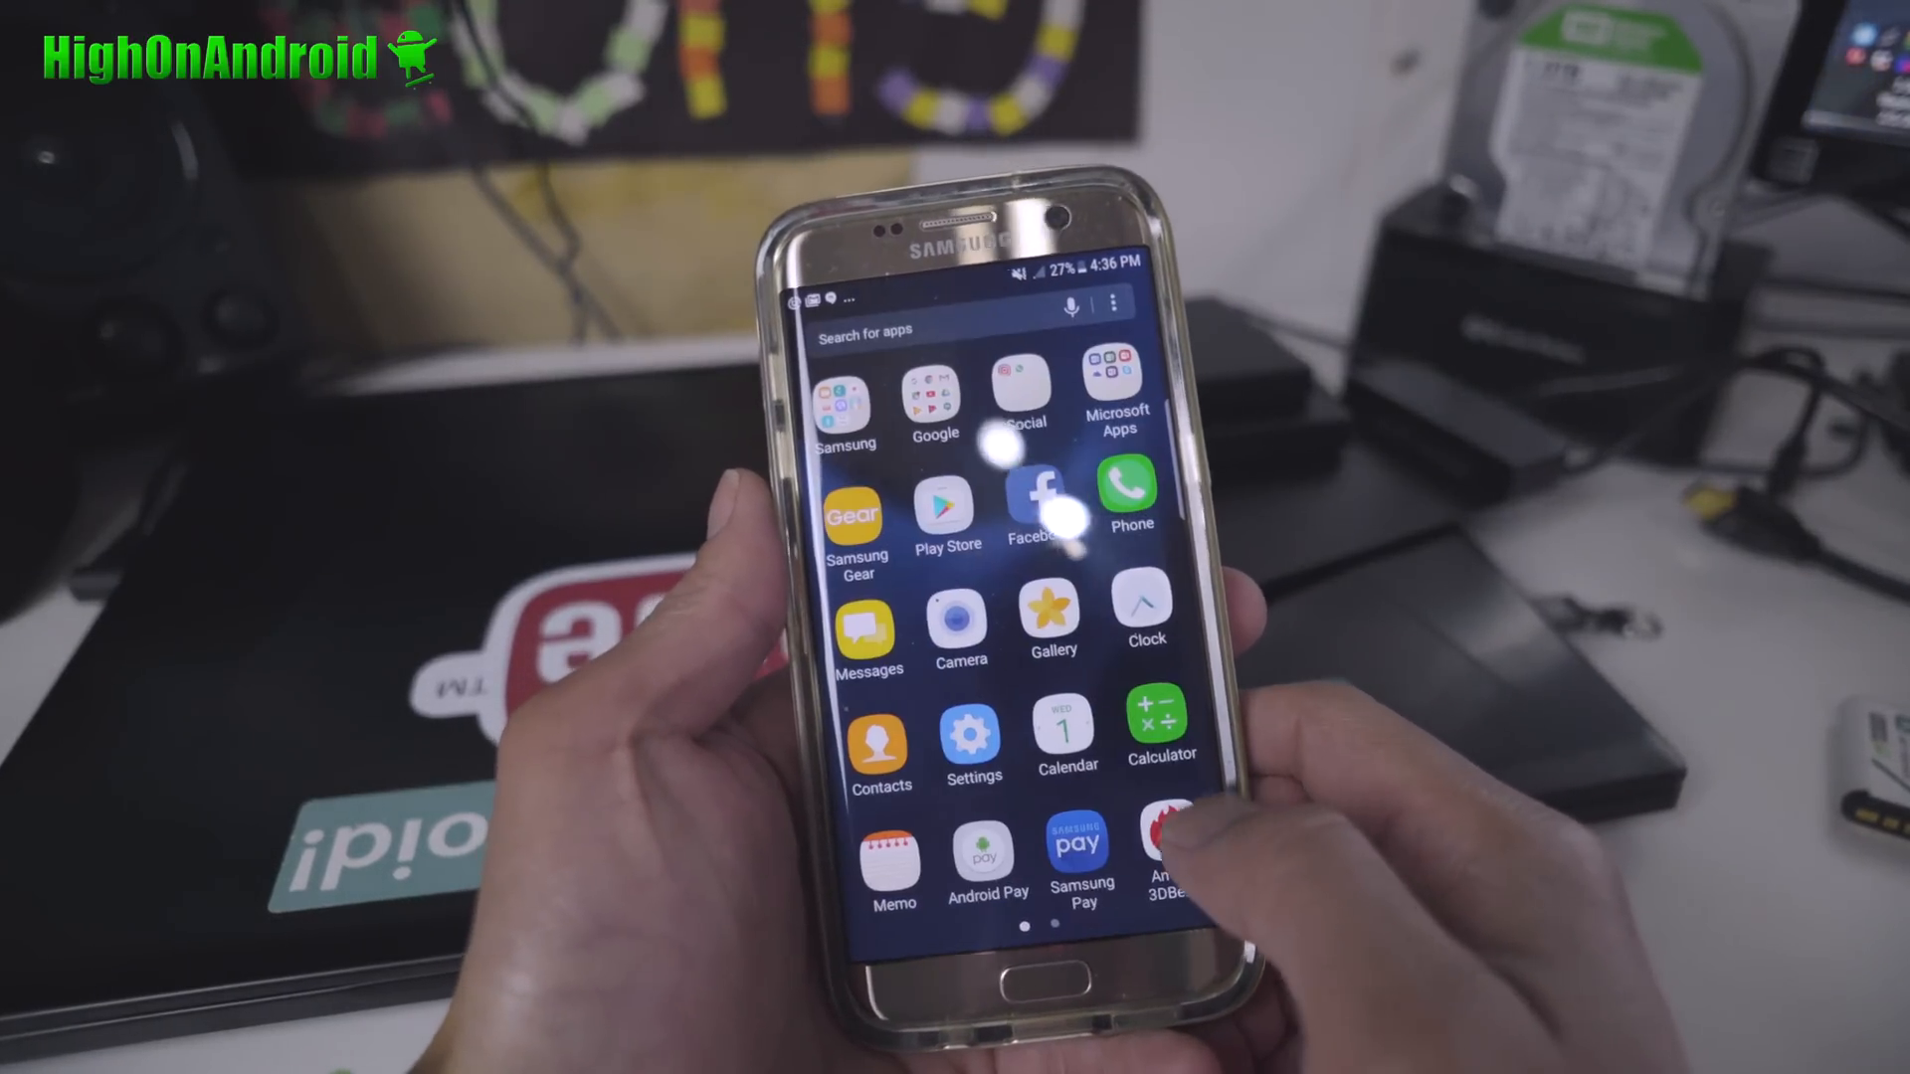
{"action": "left_click", "coordinate": [972, 734]}
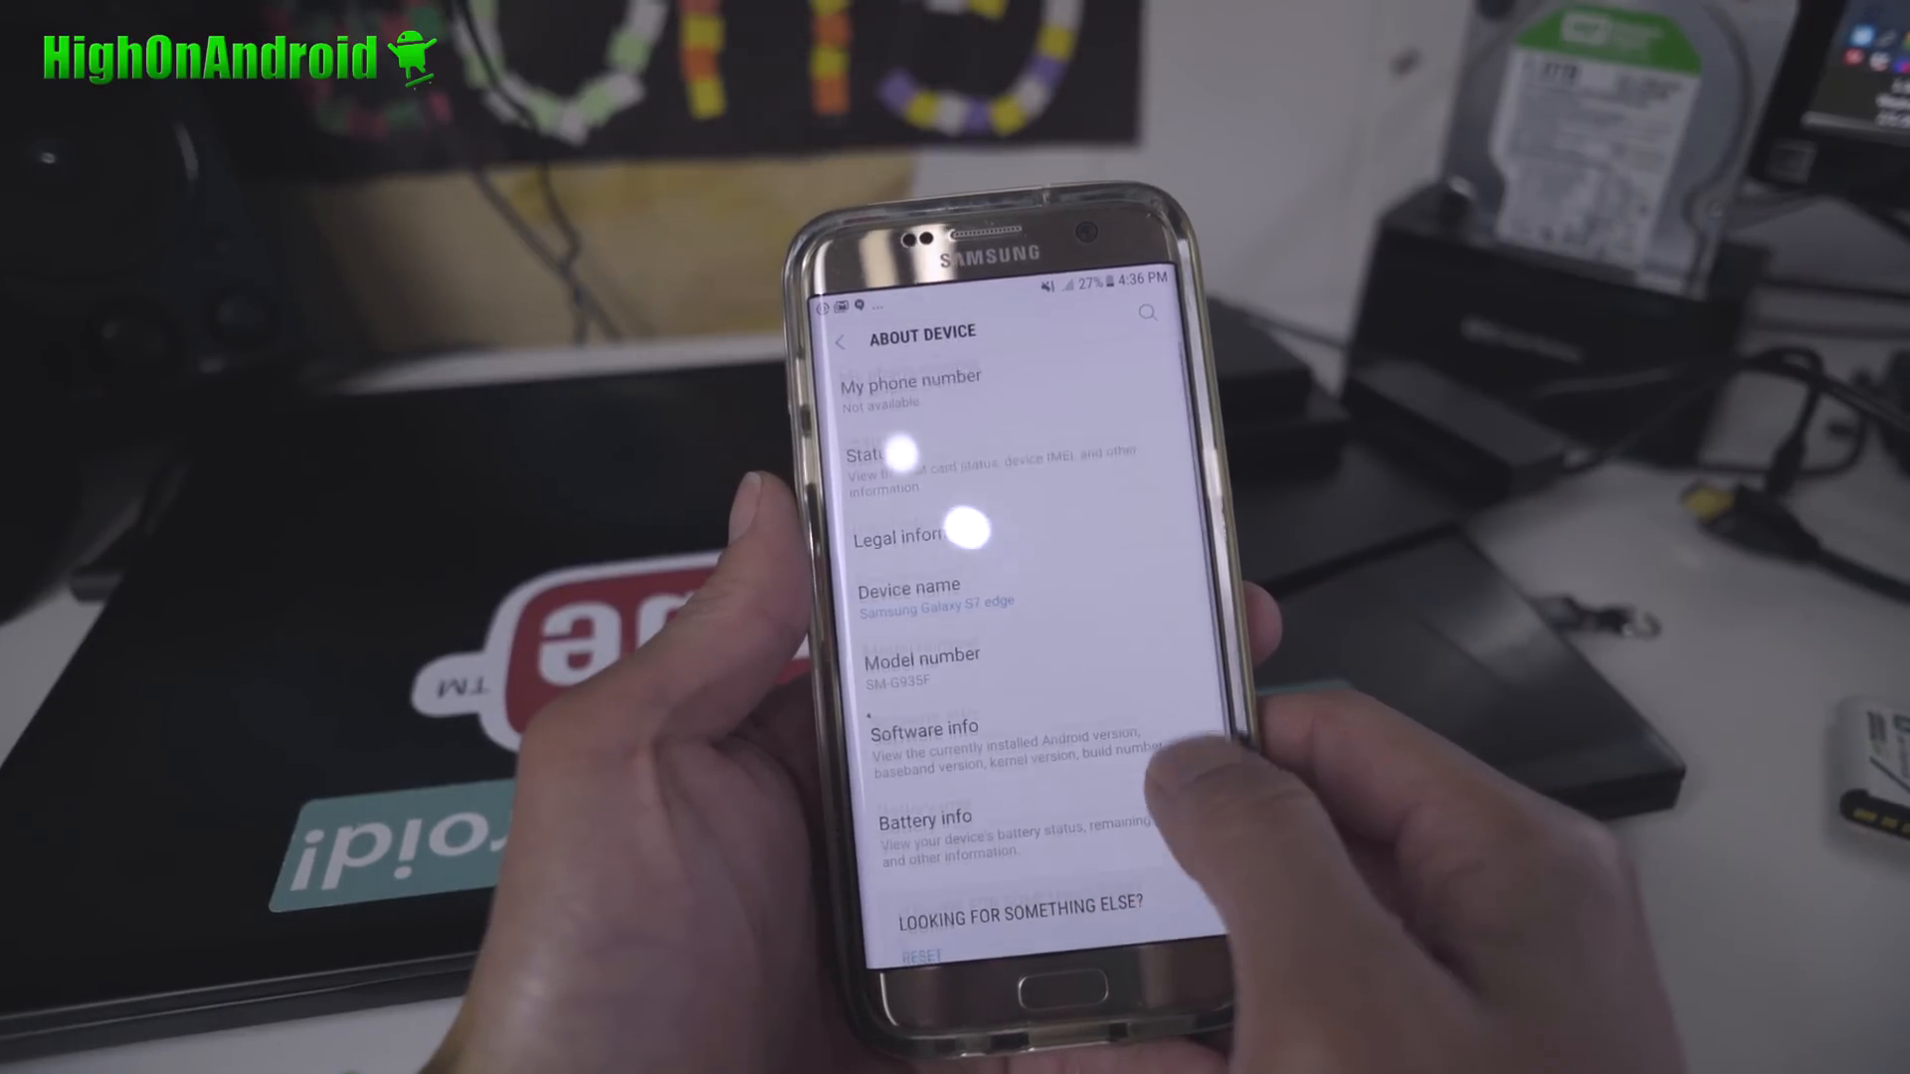
{"action": "left_click", "coordinate": [926, 728]}
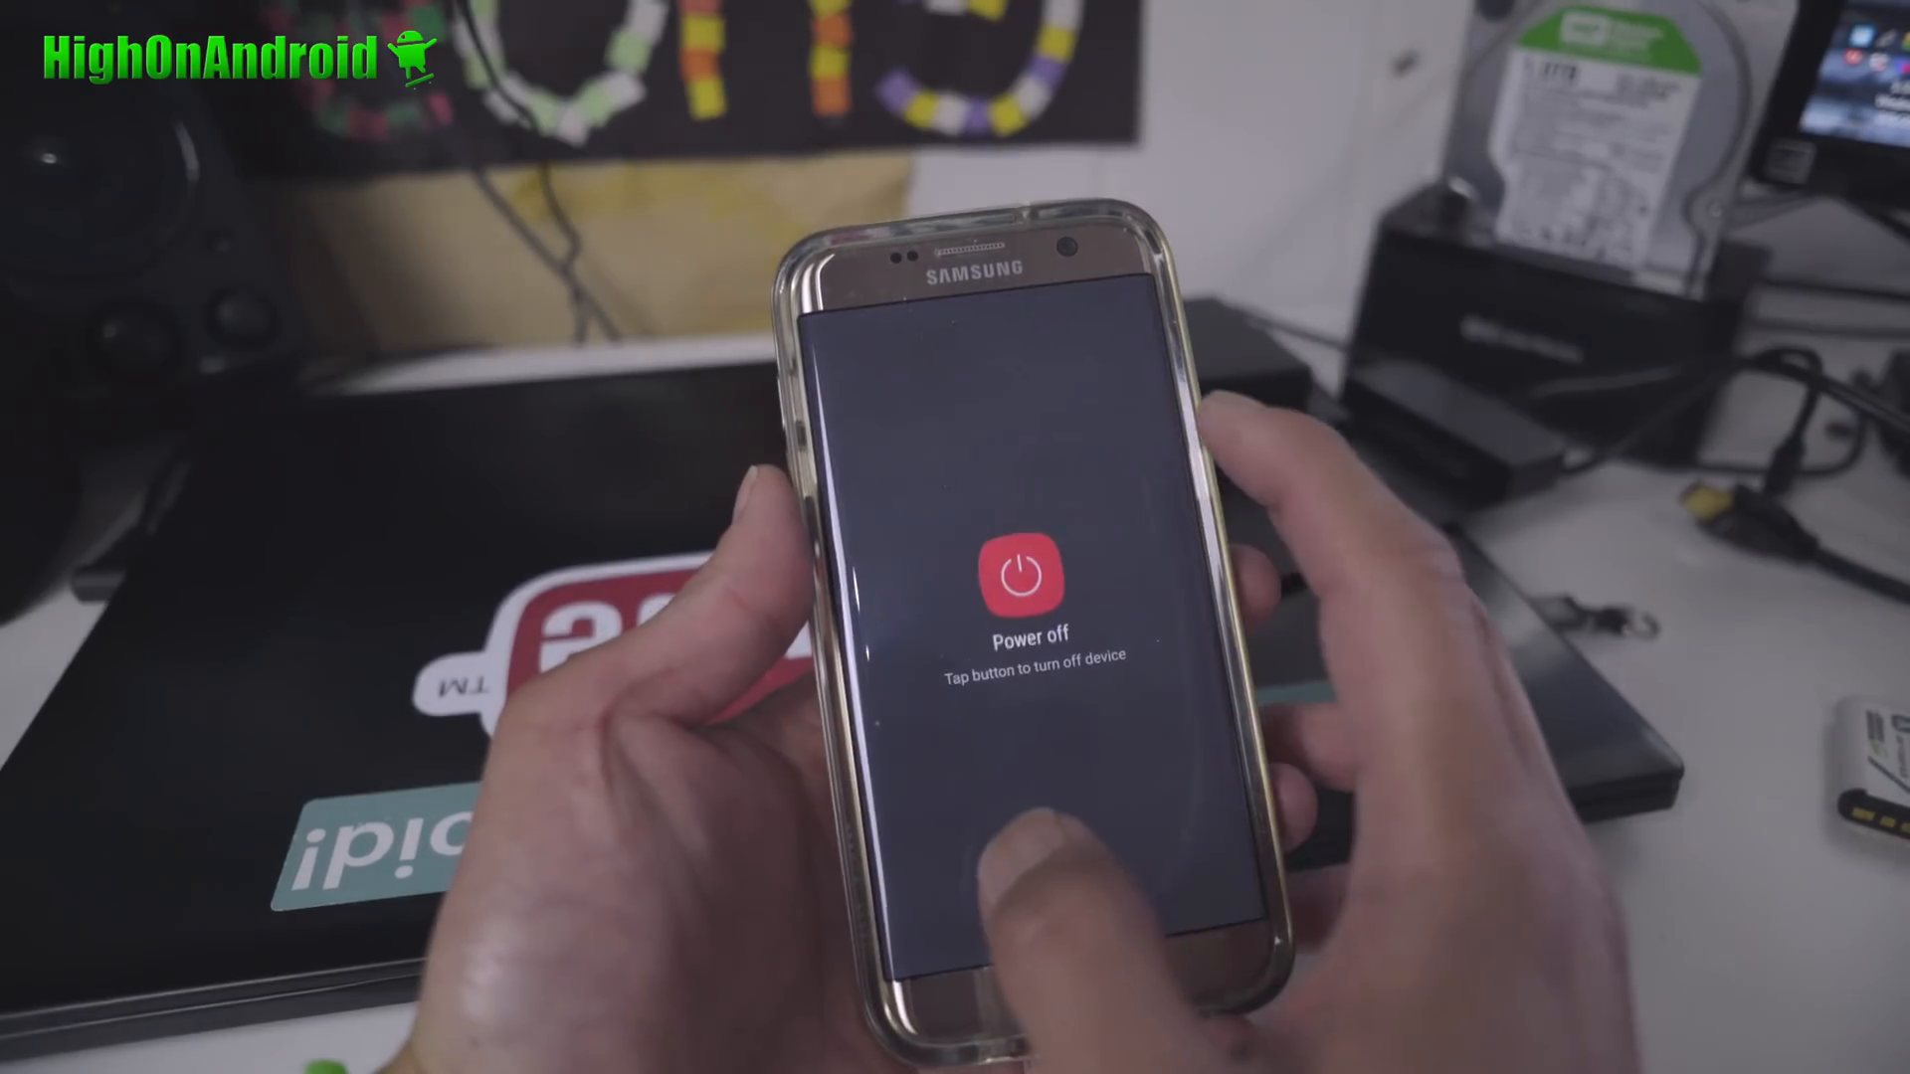
{"action": "left_click", "coordinate": [1020, 574]}
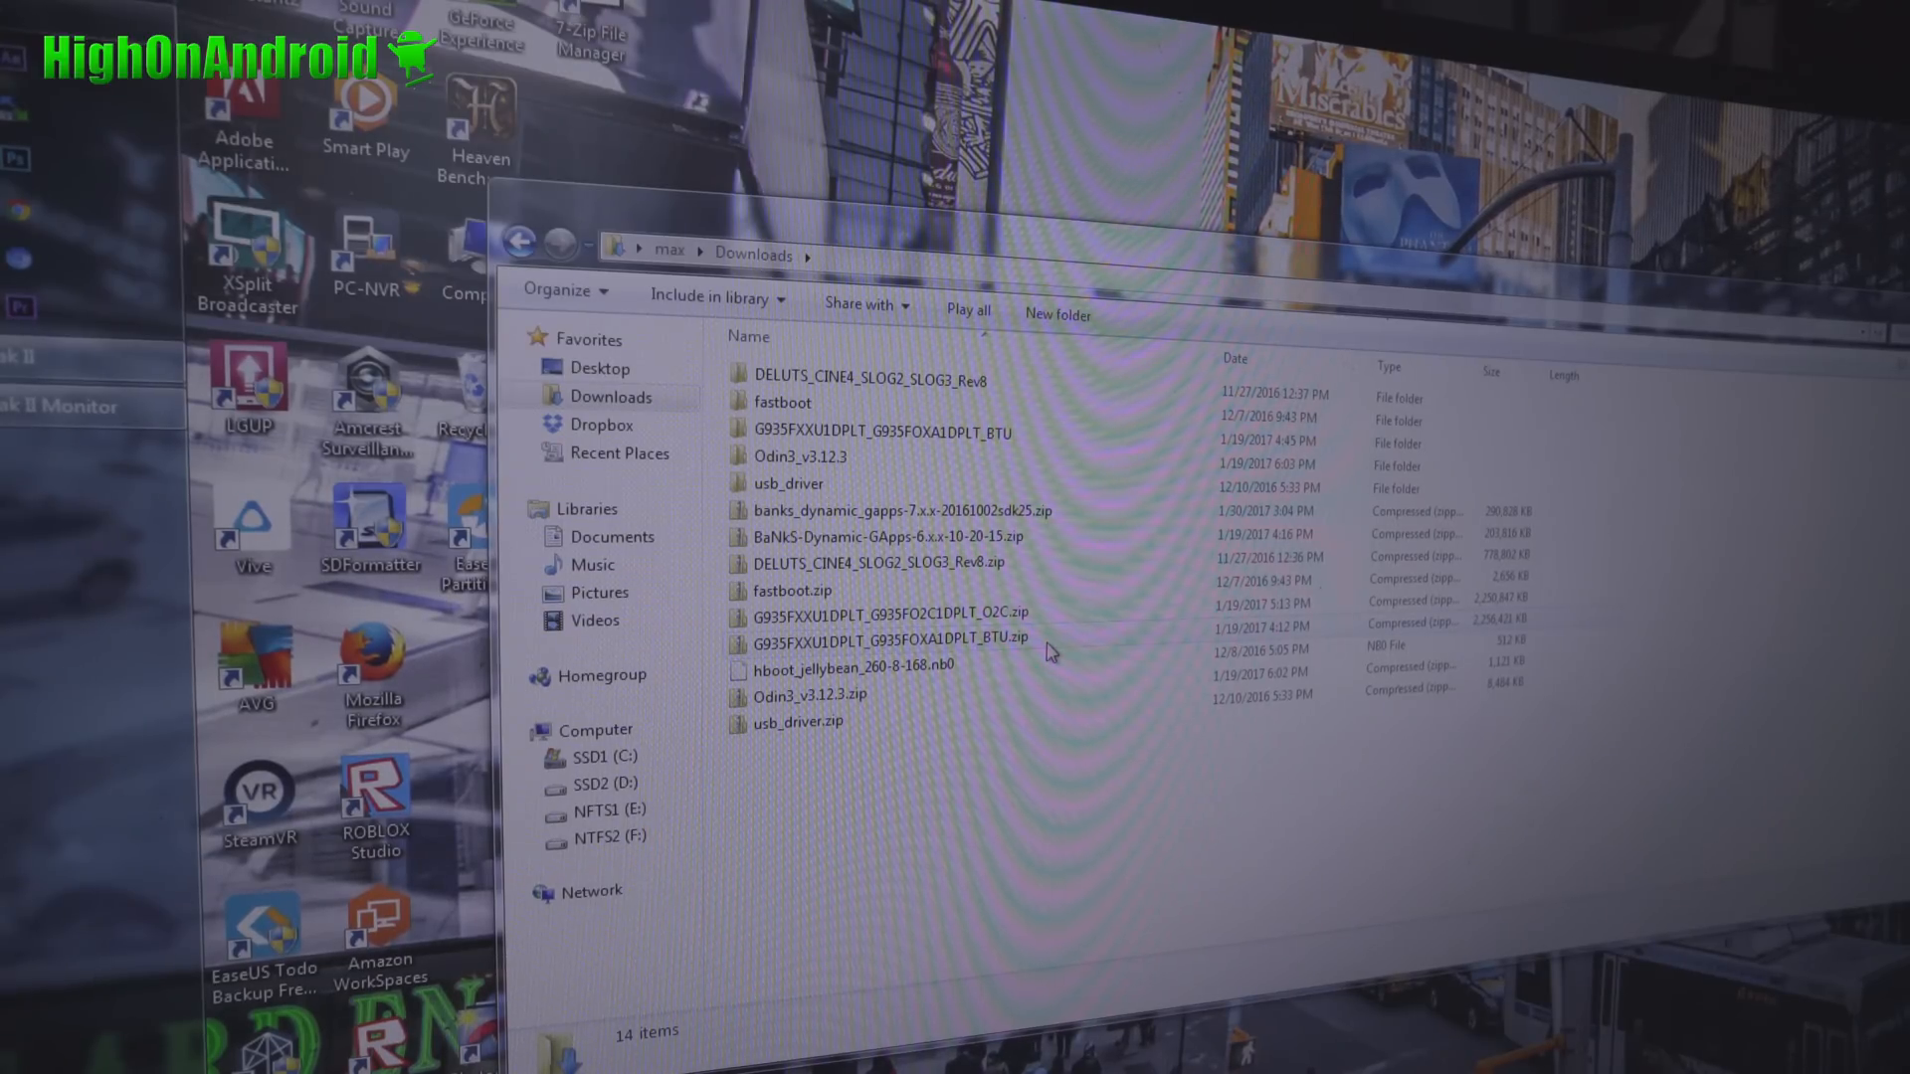
{"action": "left_click", "coordinate": [877, 642]}
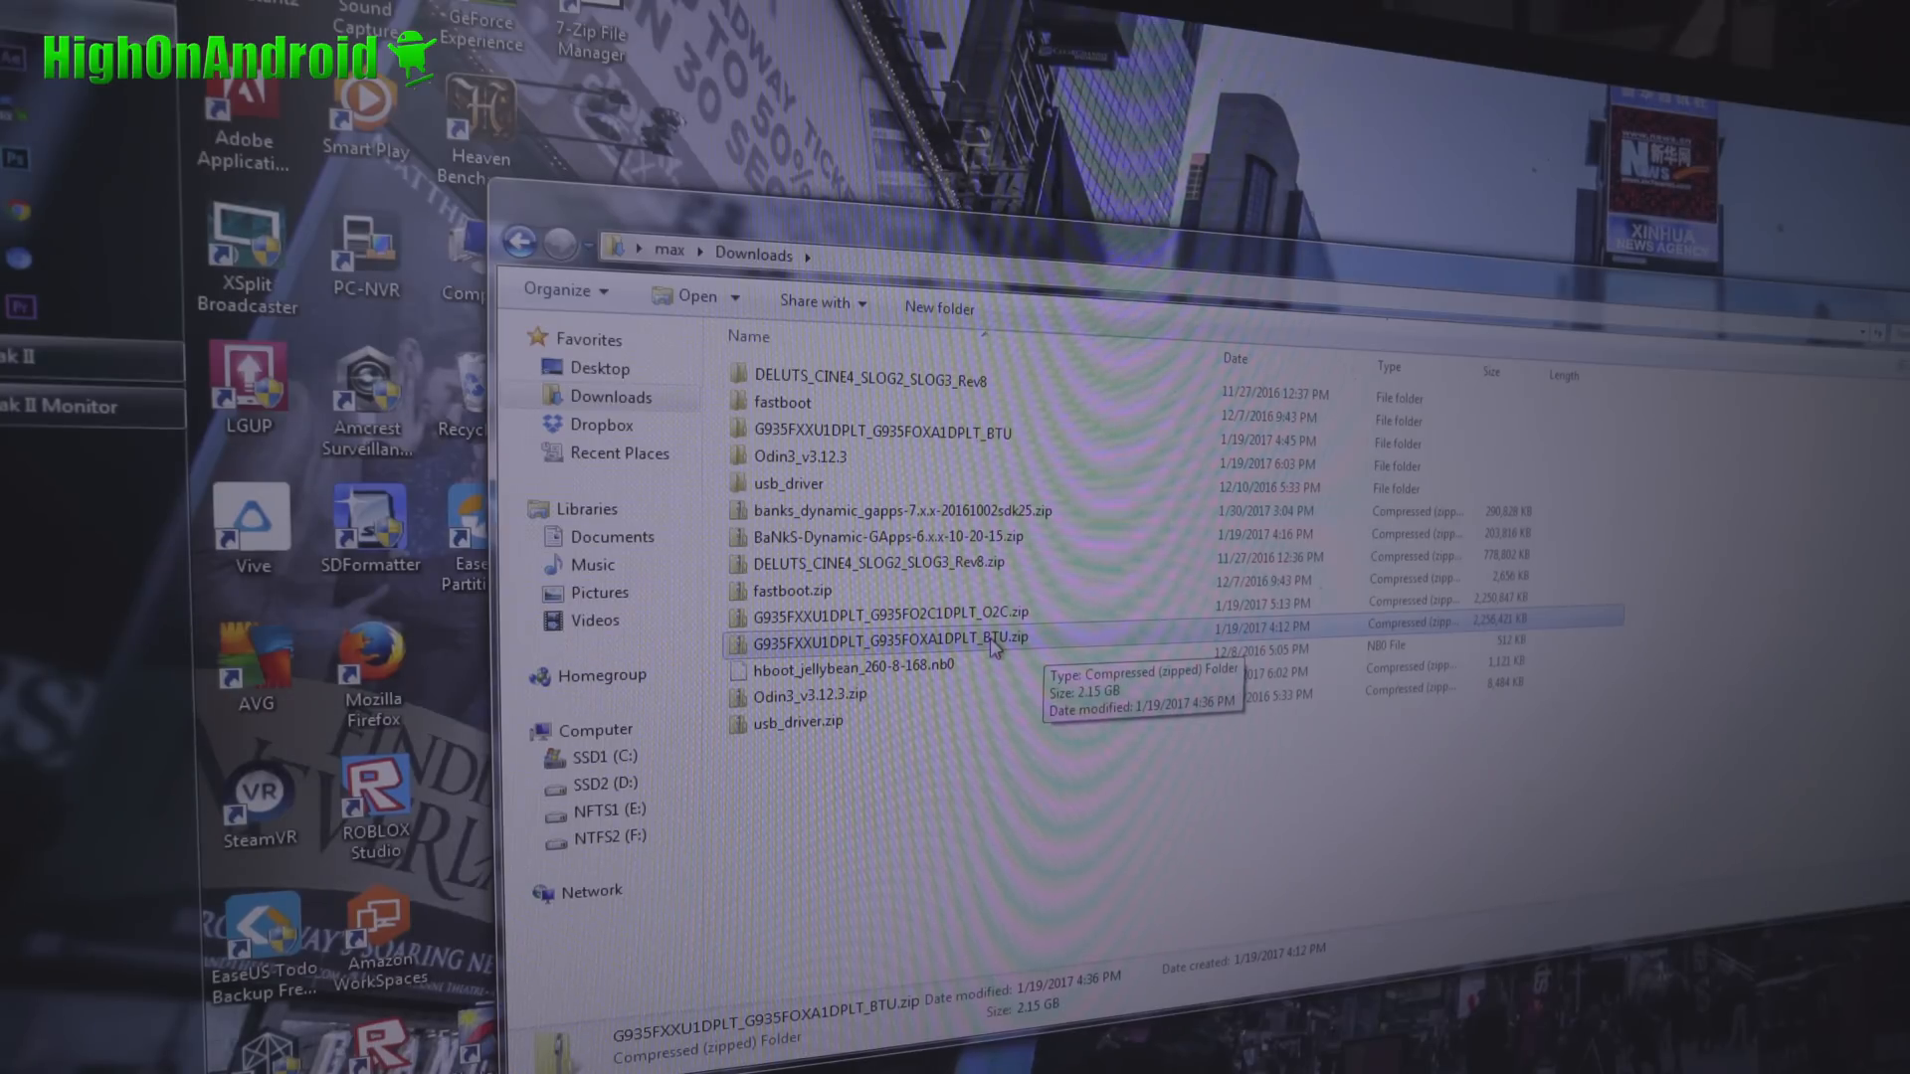
{"action": "mouse_move", "coordinate": [1007, 642]}
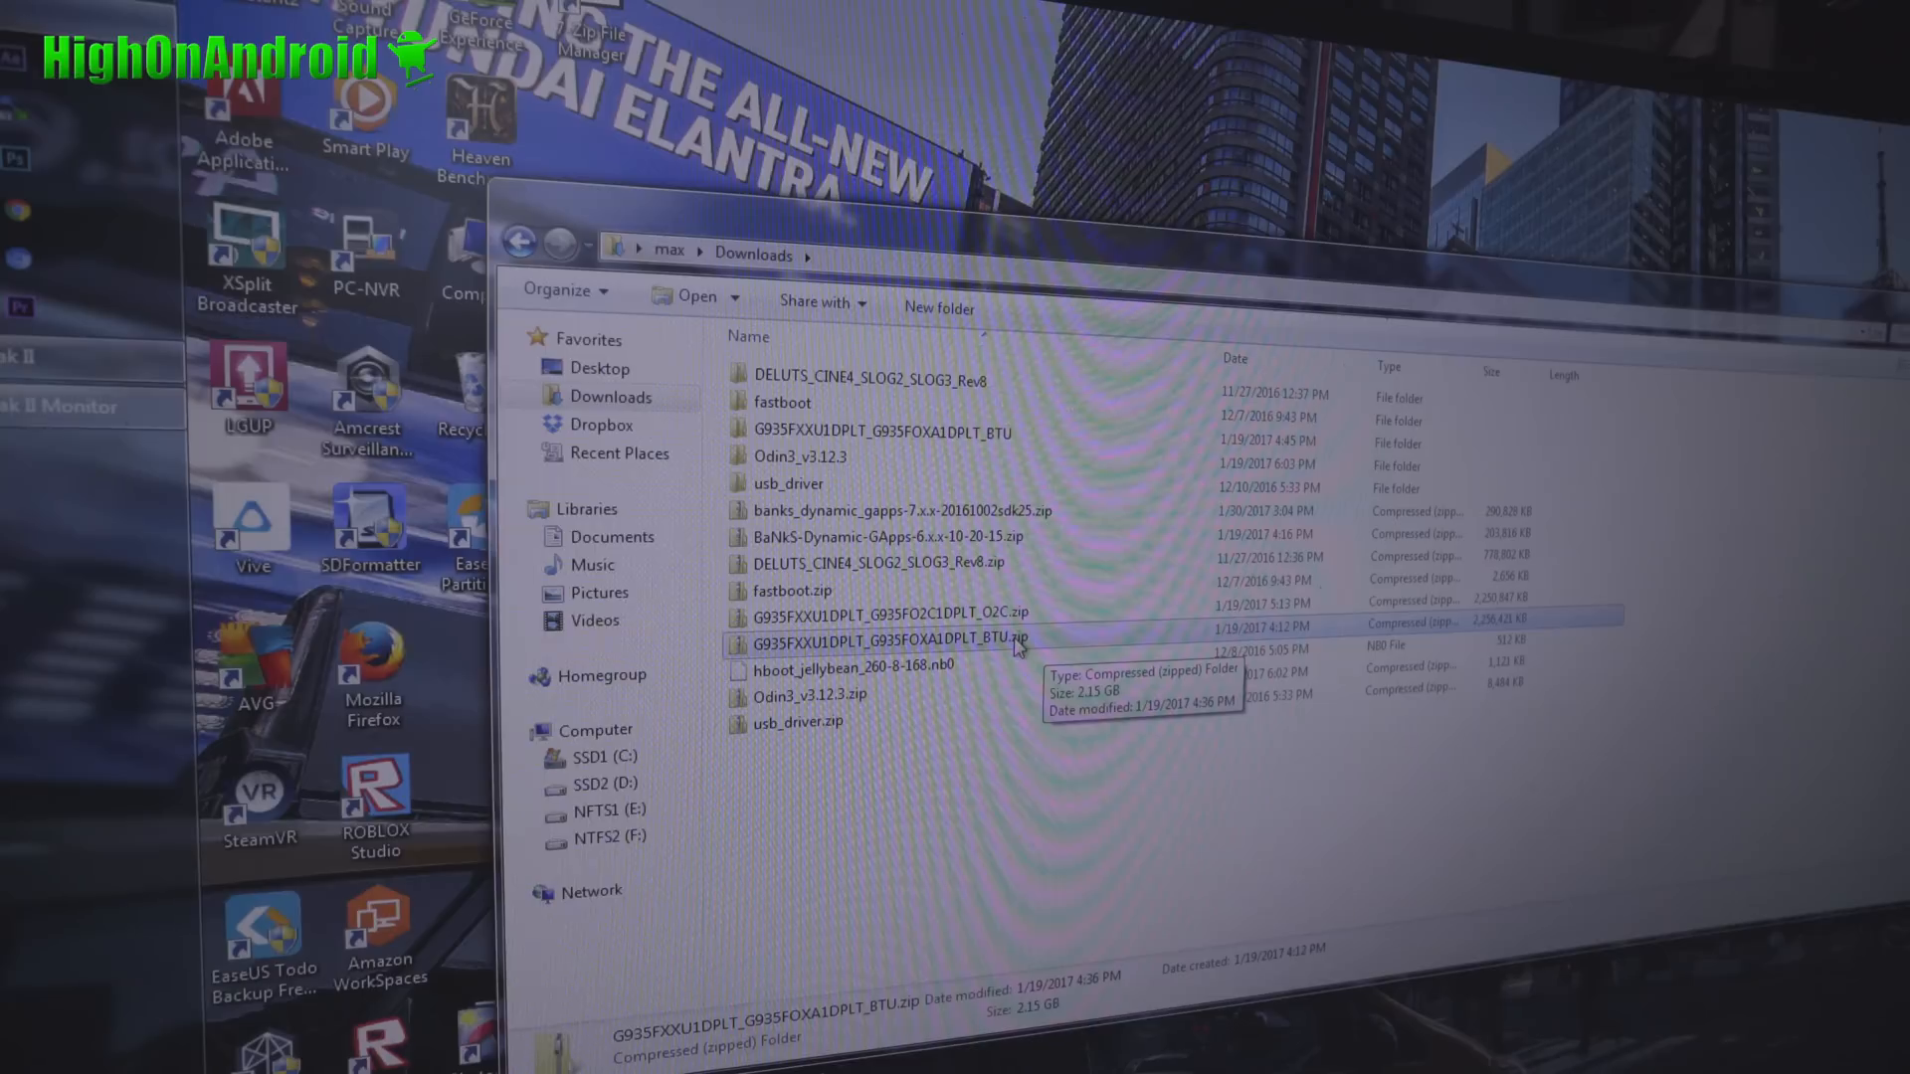
{"action": "mouse_move", "coordinate": [962, 655]}
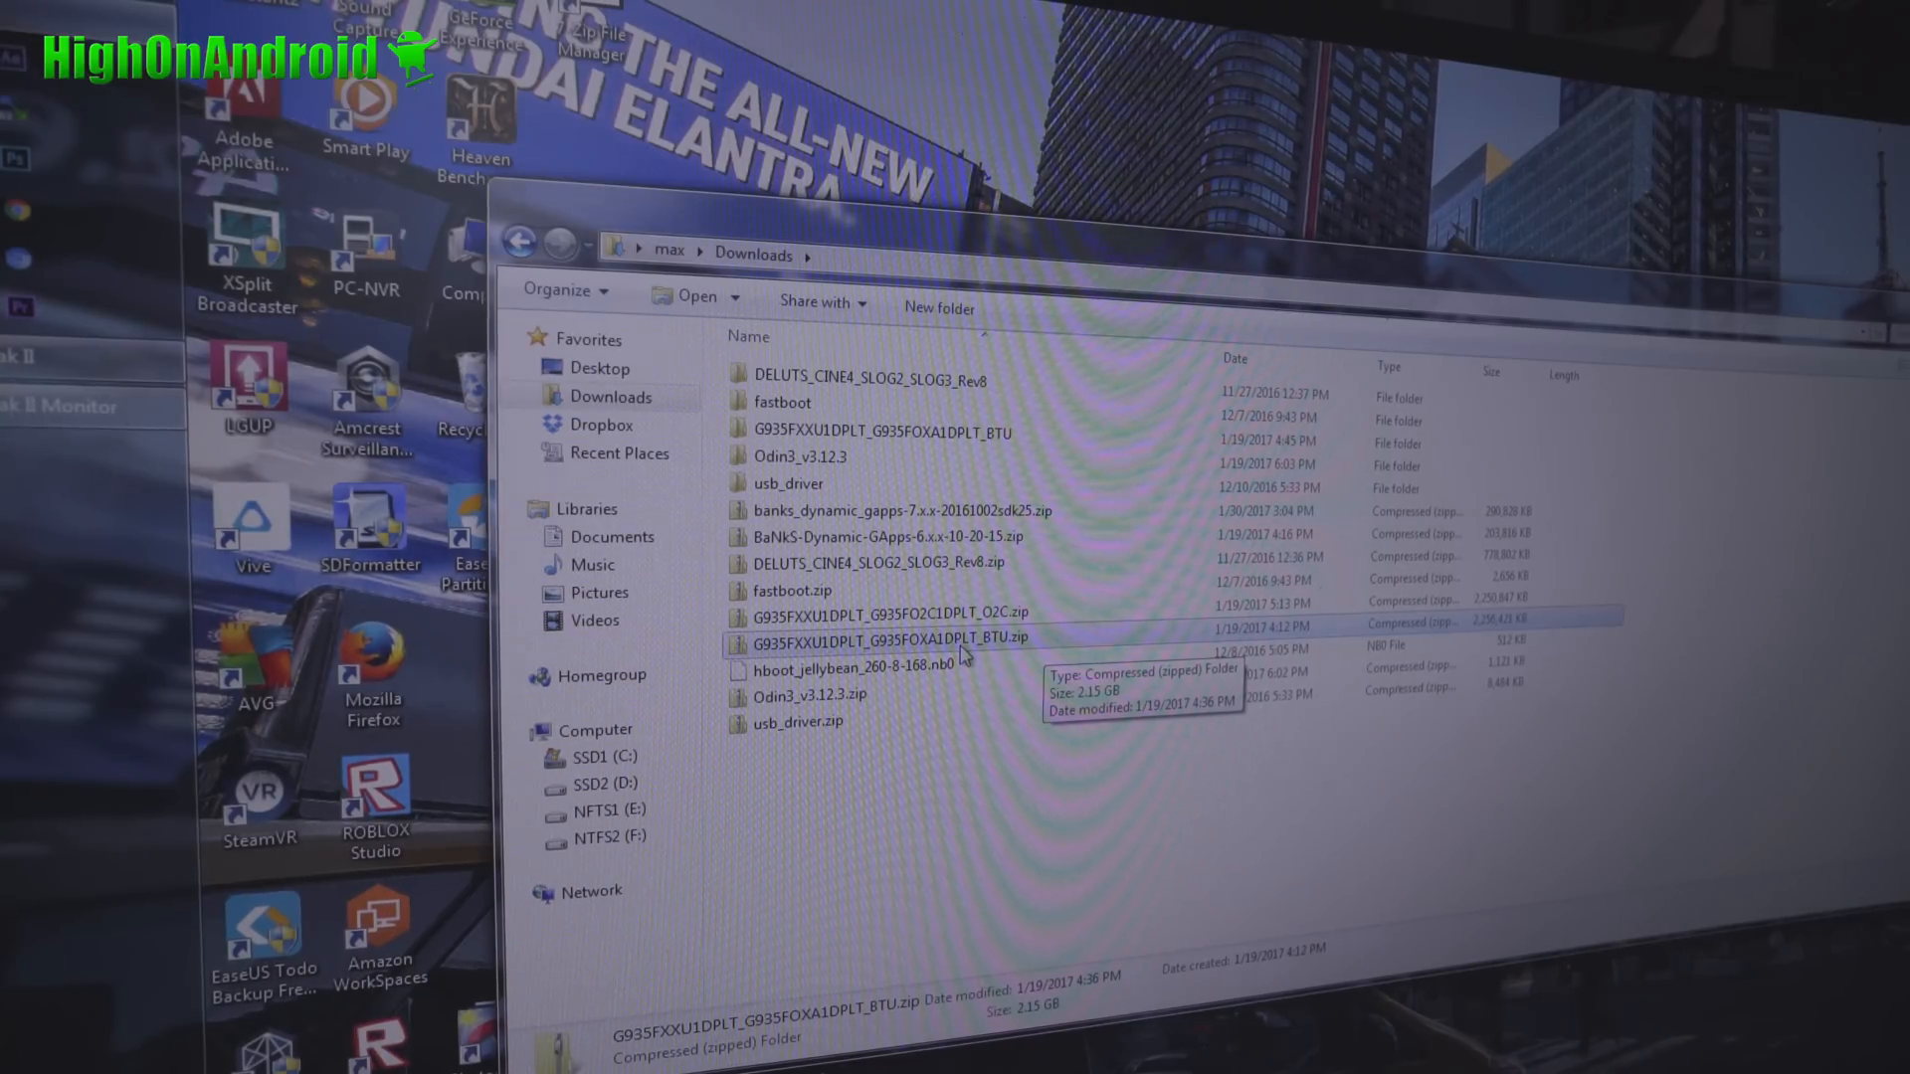
{"action": "double_click", "coordinate": [878, 637]}
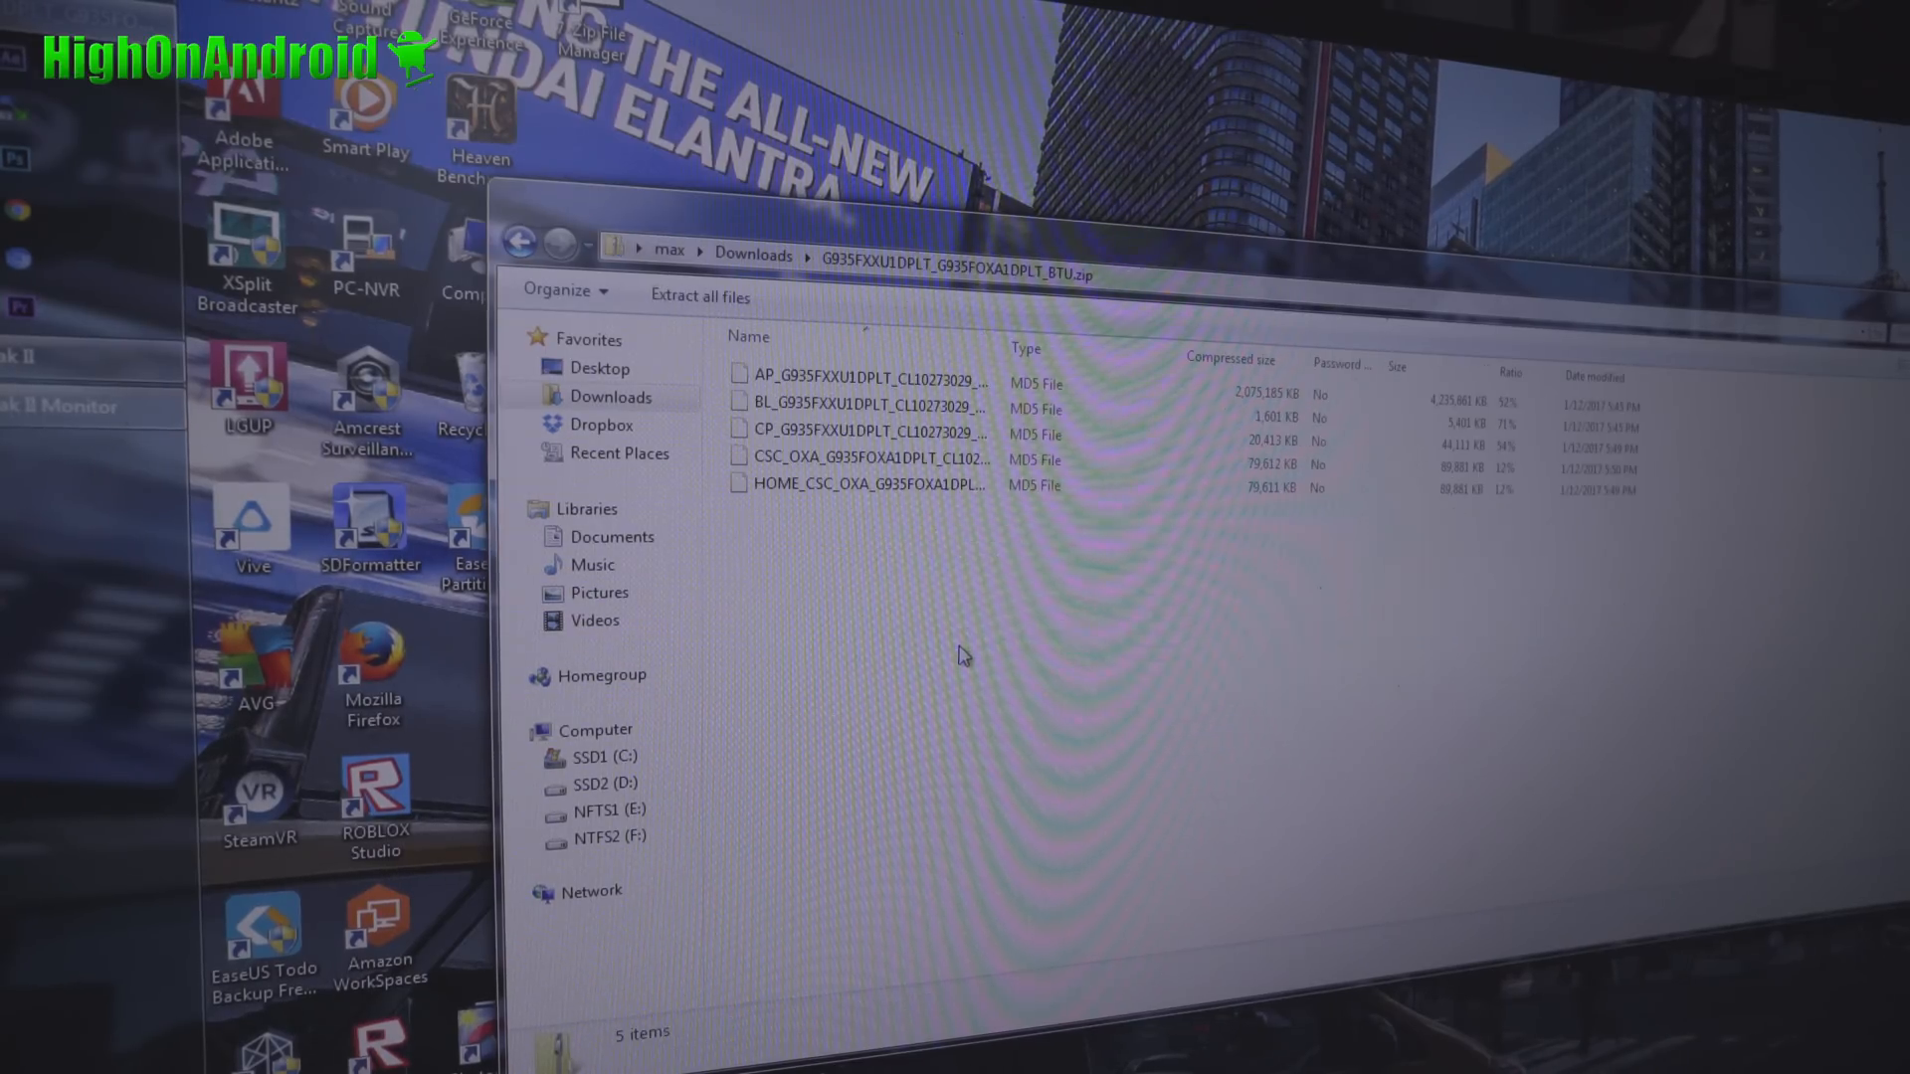
{"action": "left_click", "coordinate": [700, 296]}
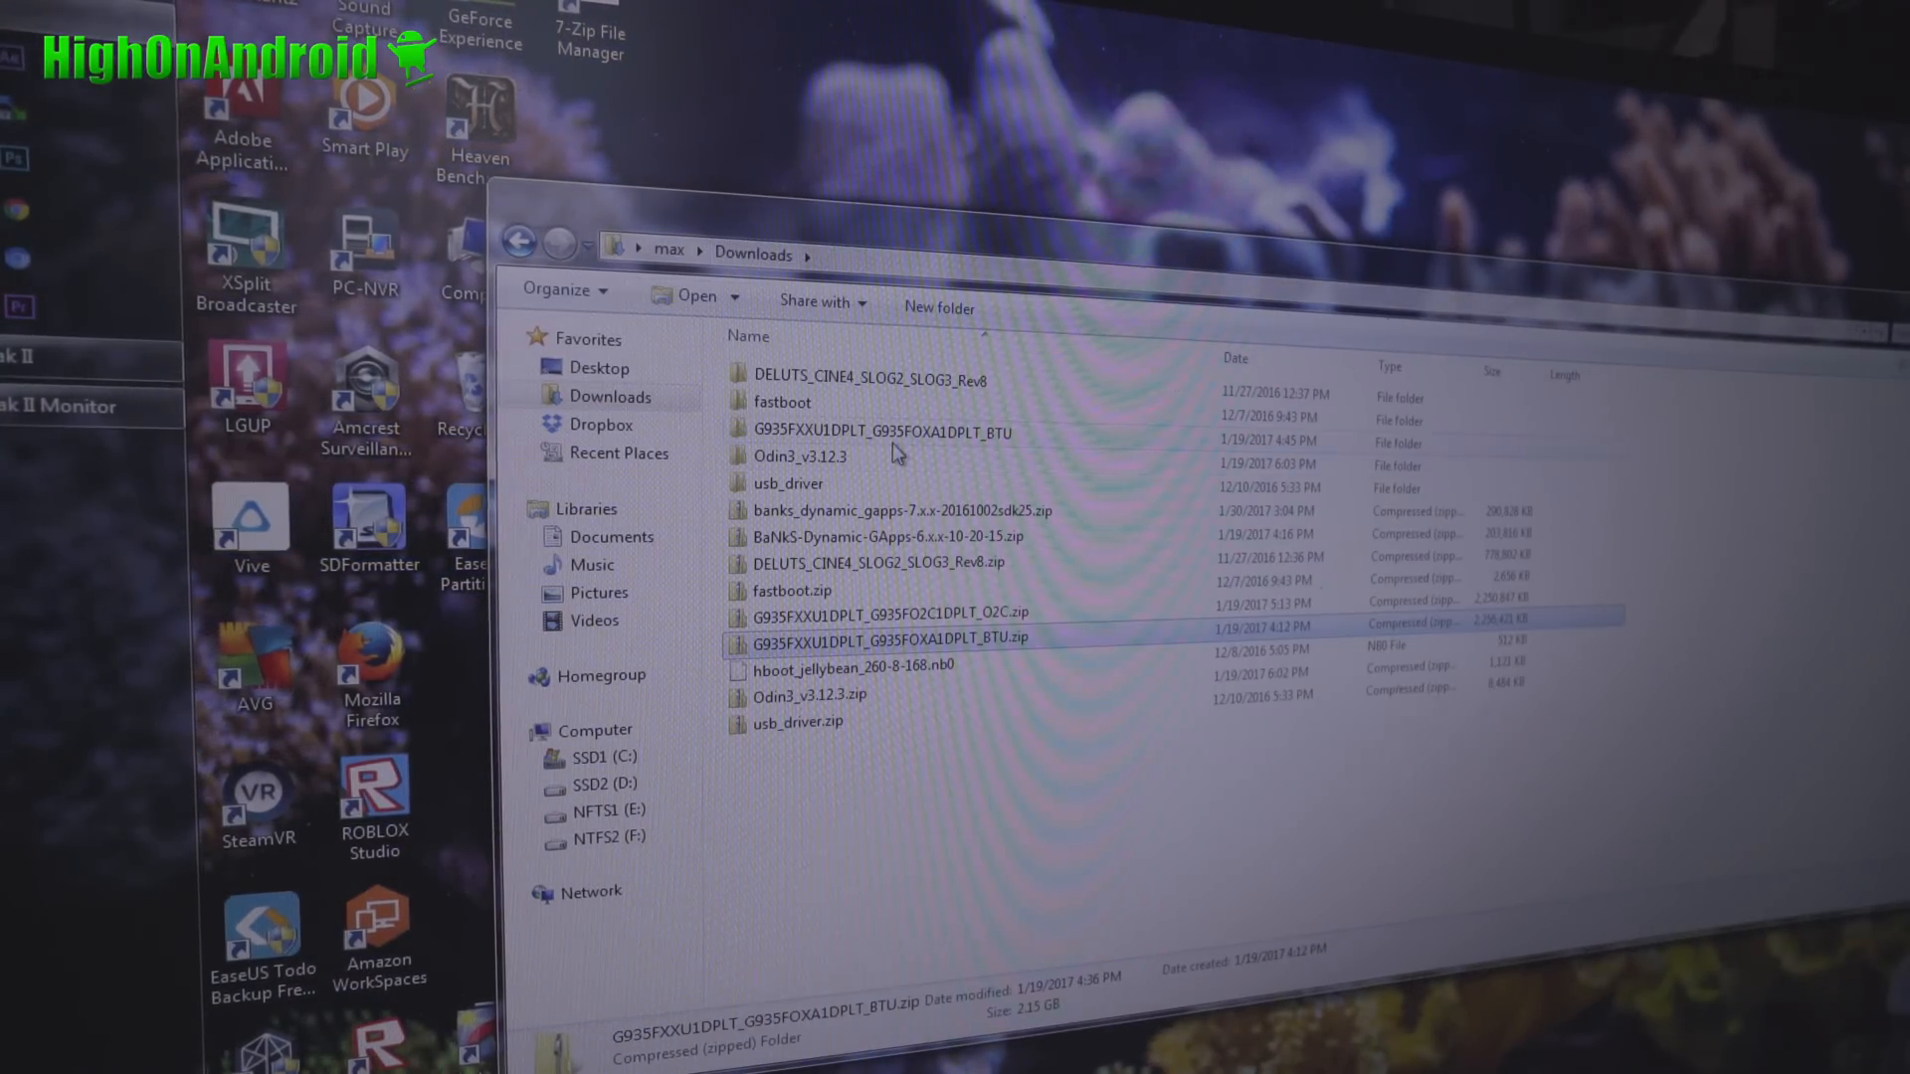
{"action": "double_click", "coordinate": [884, 636]}
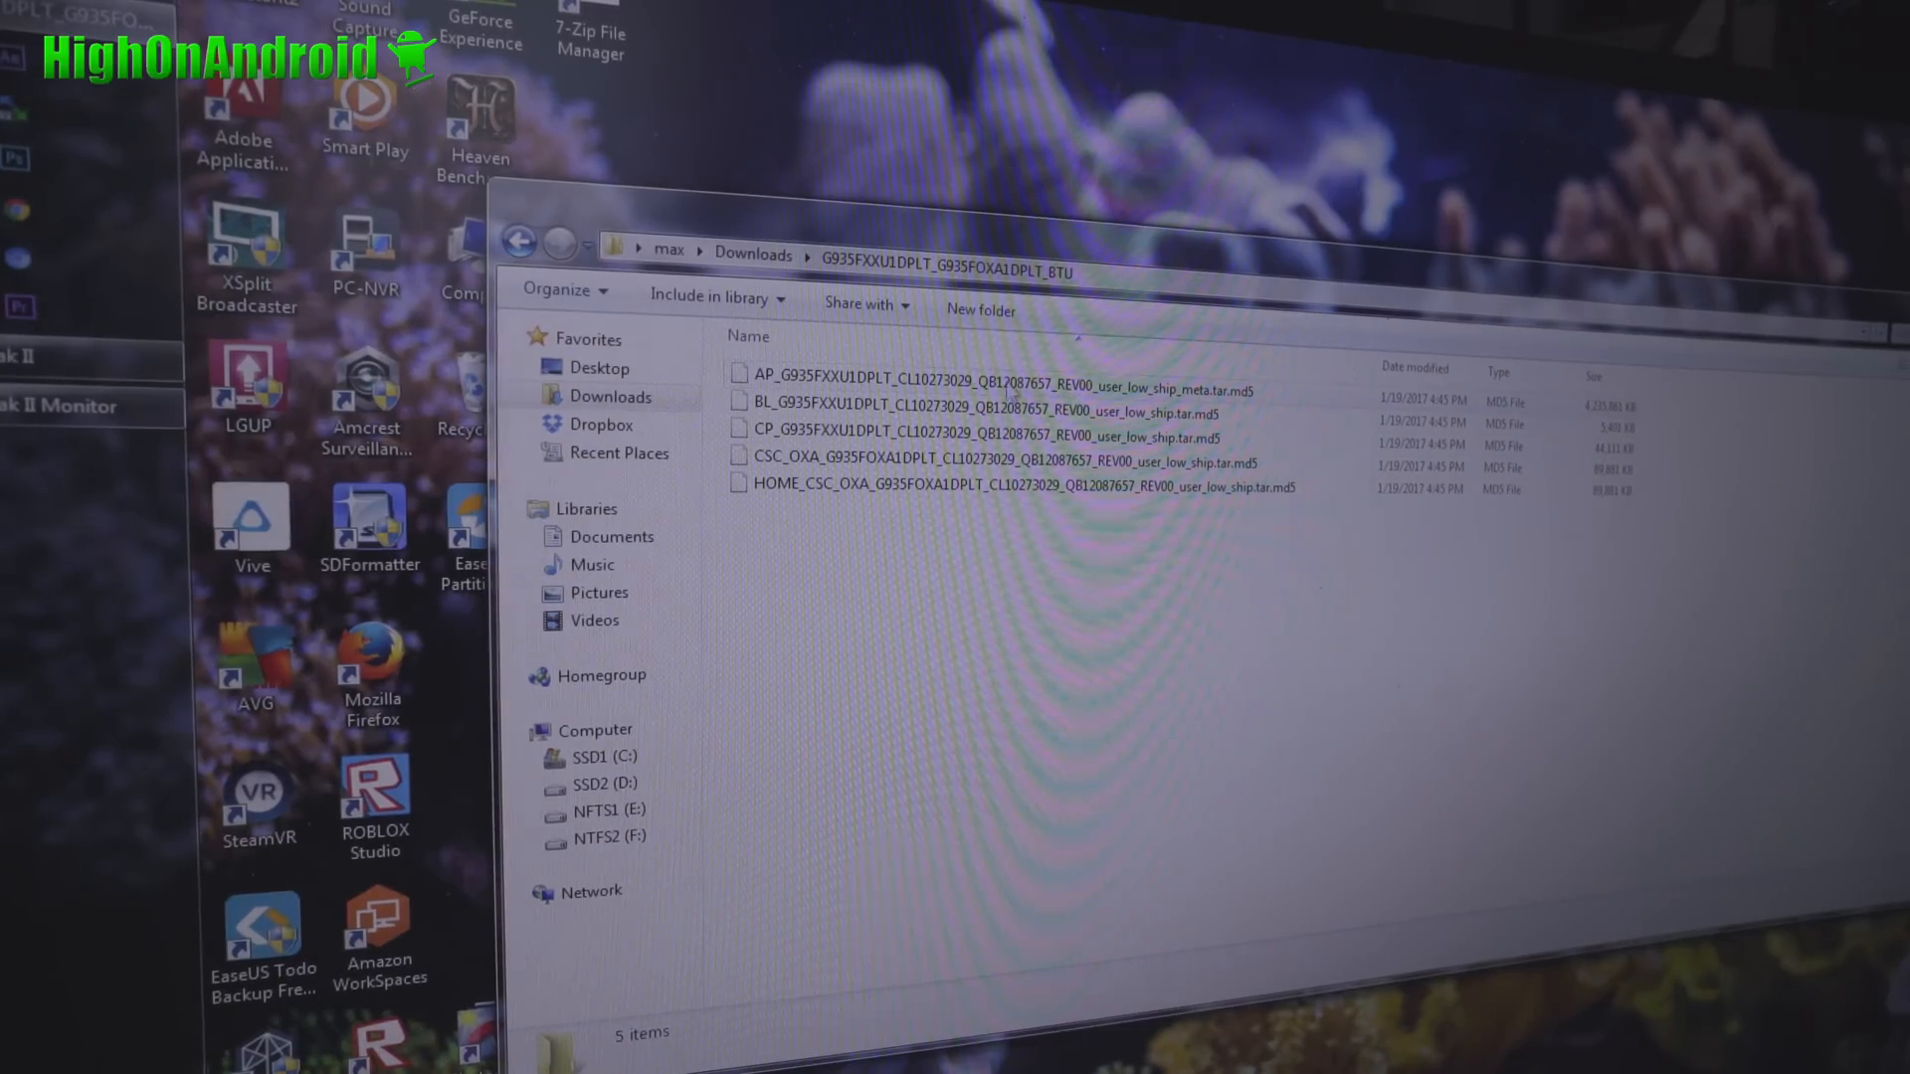
{"action": "left_click", "coordinate": [962, 462]}
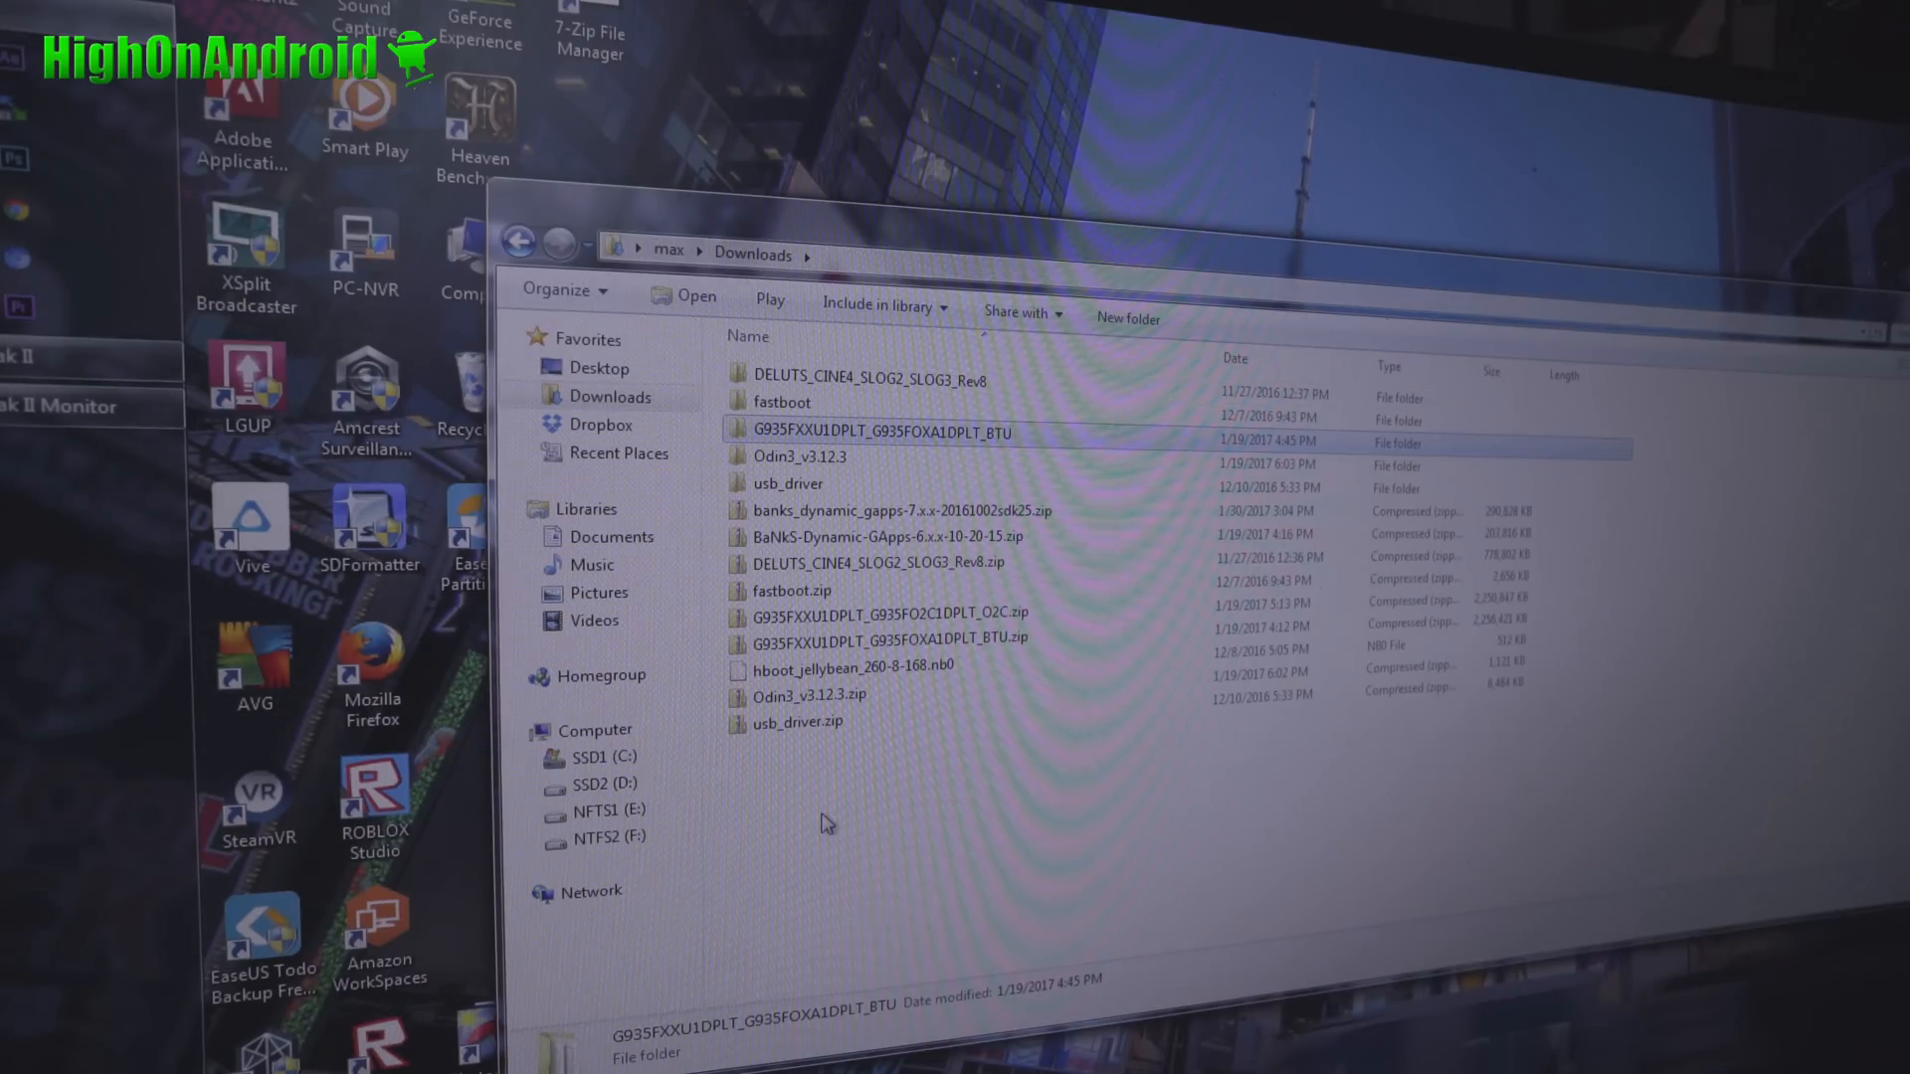
{"action": "mouse_move", "coordinate": [841, 705]}
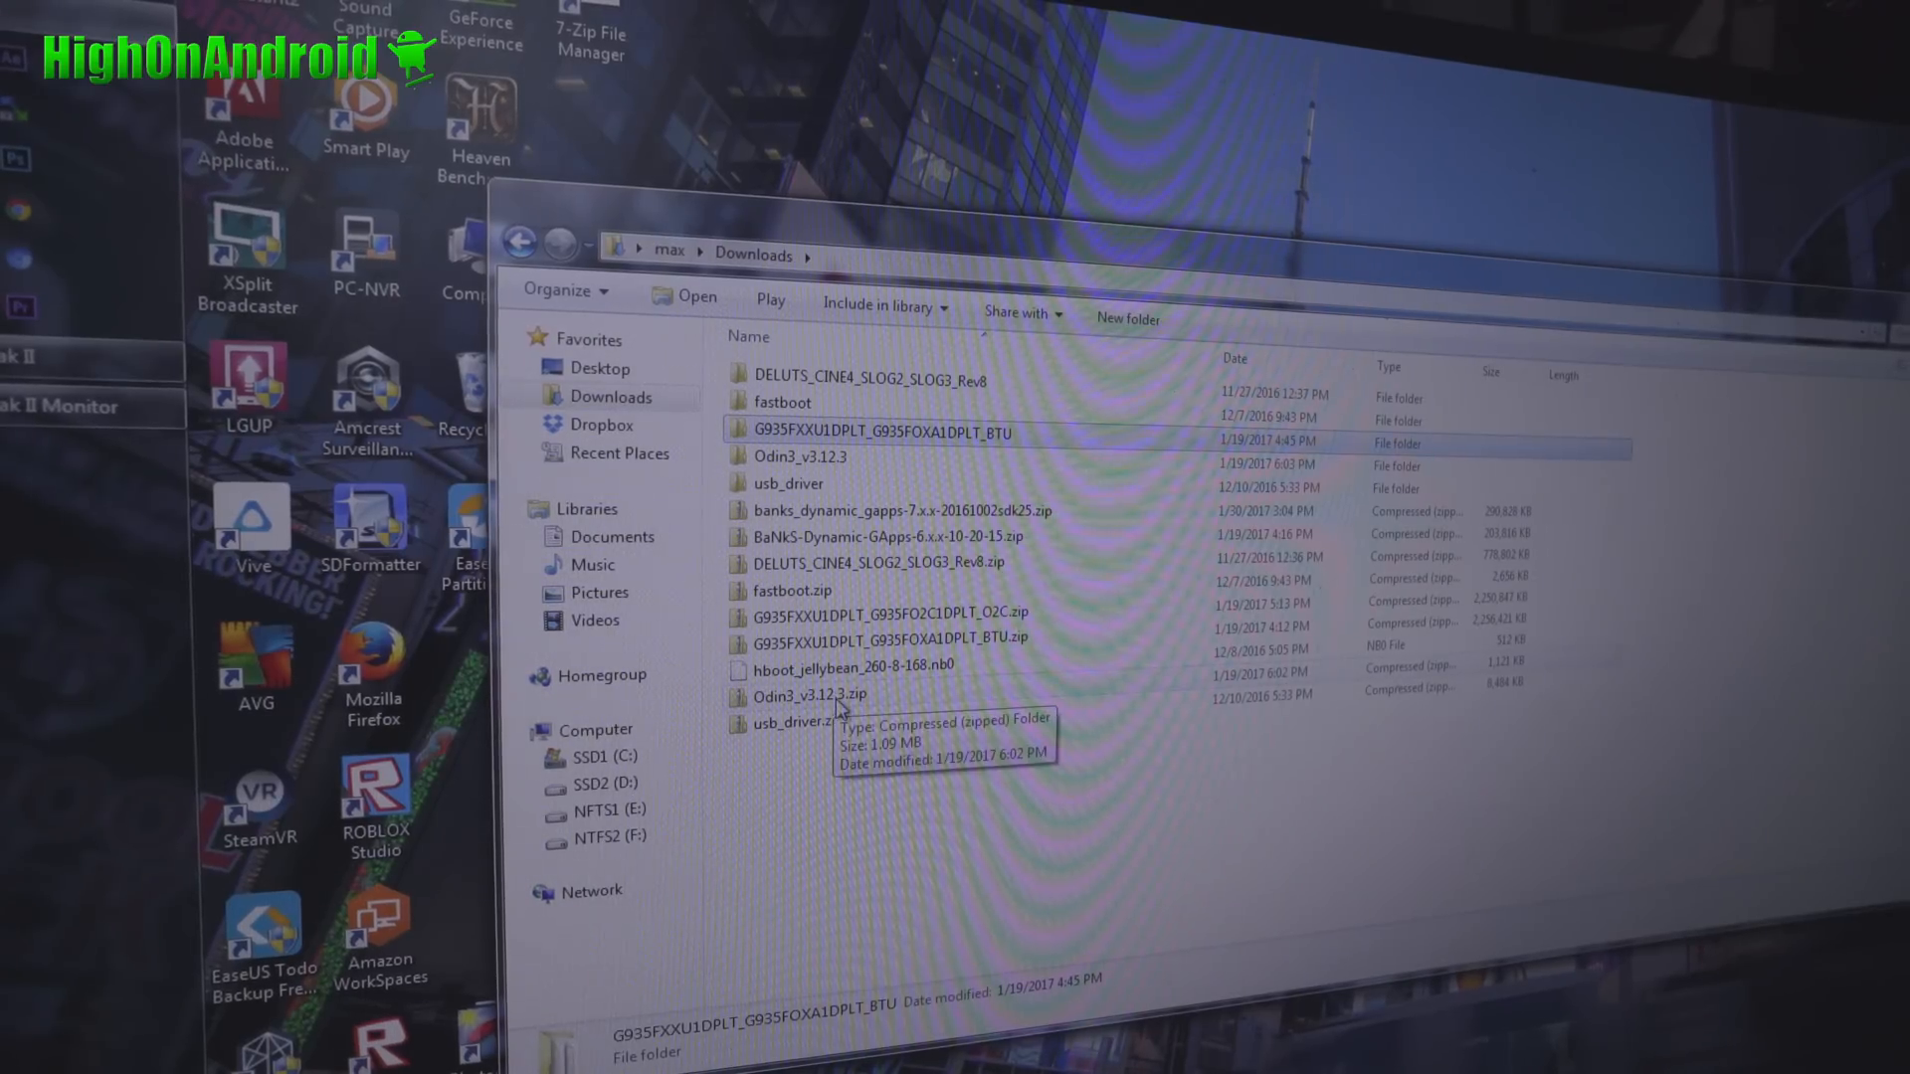
Launch Odin3.exe from the extracted Odin3_v3.12.3 folder, allowing it past the security warning
{"action": "double_click", "coordinate": [810, 694]}
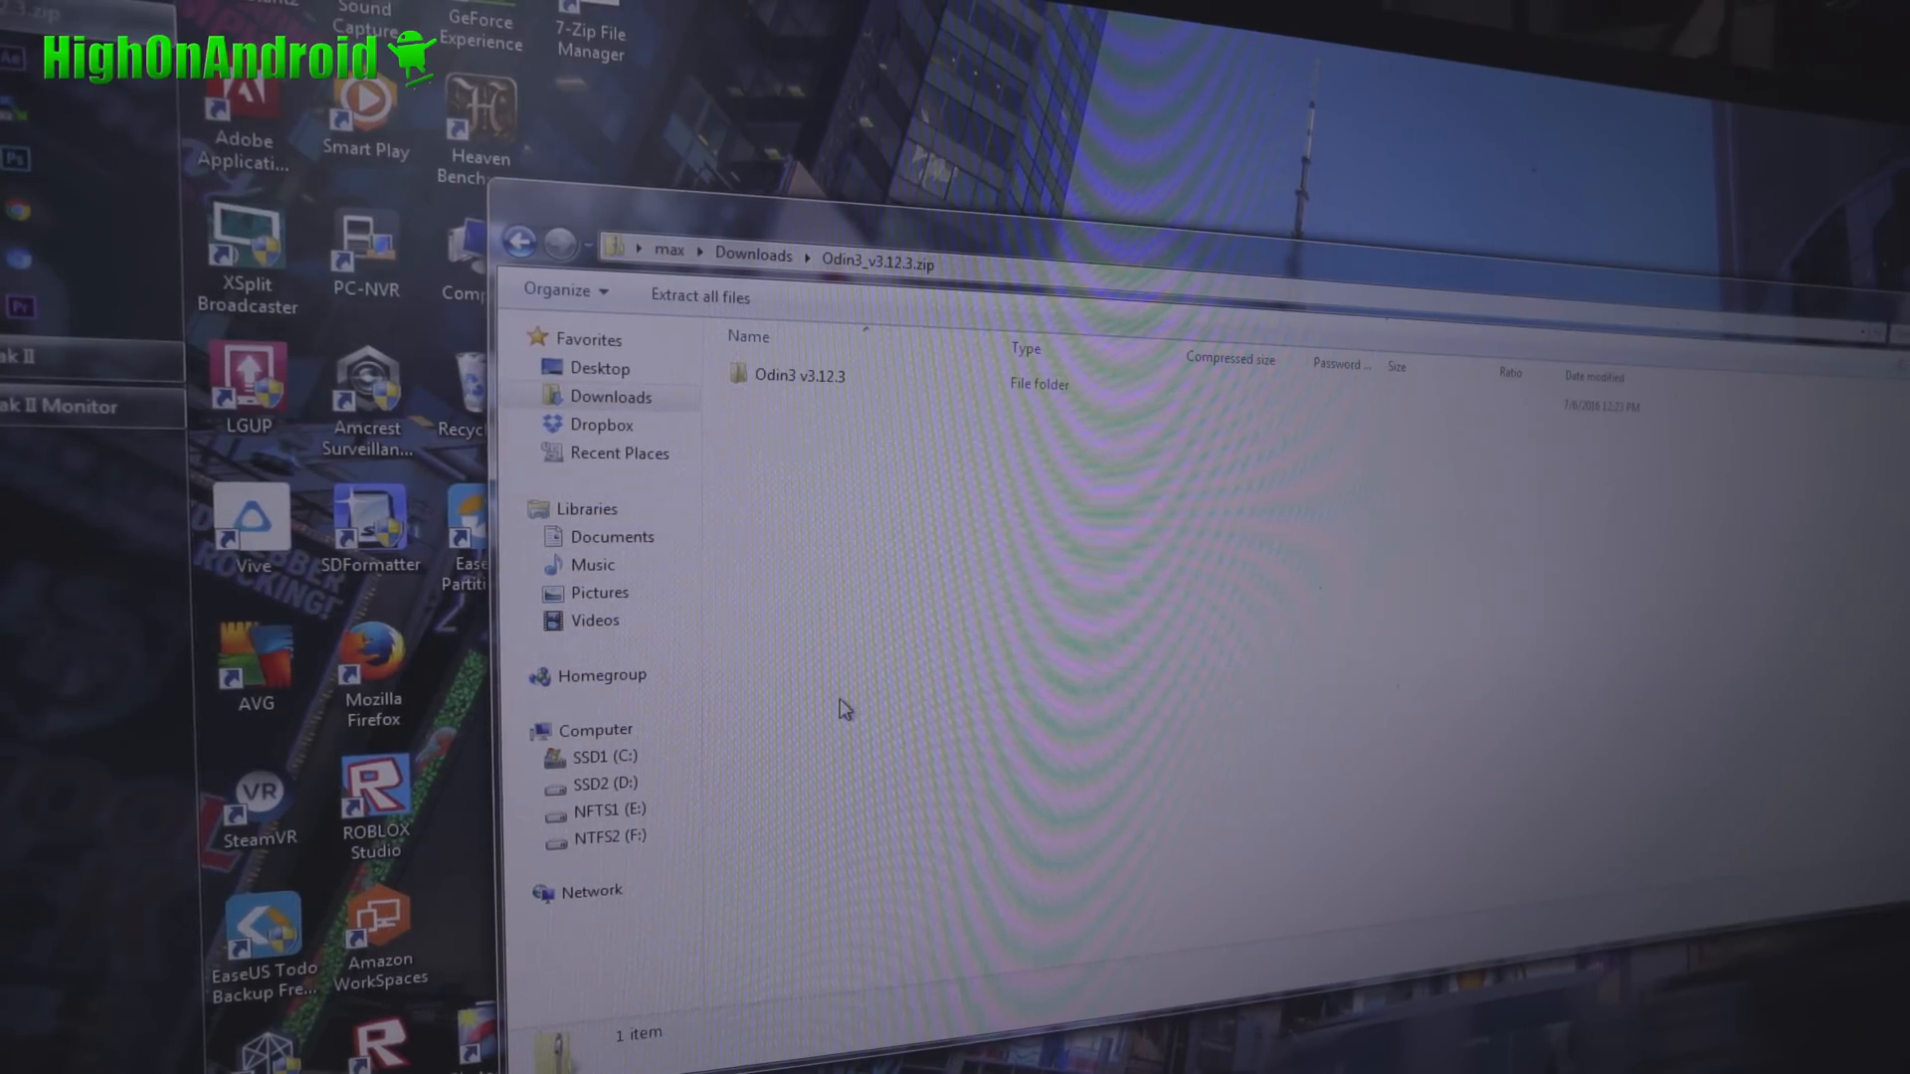
{"action": "double_click", "coordinate": [799, 374]}
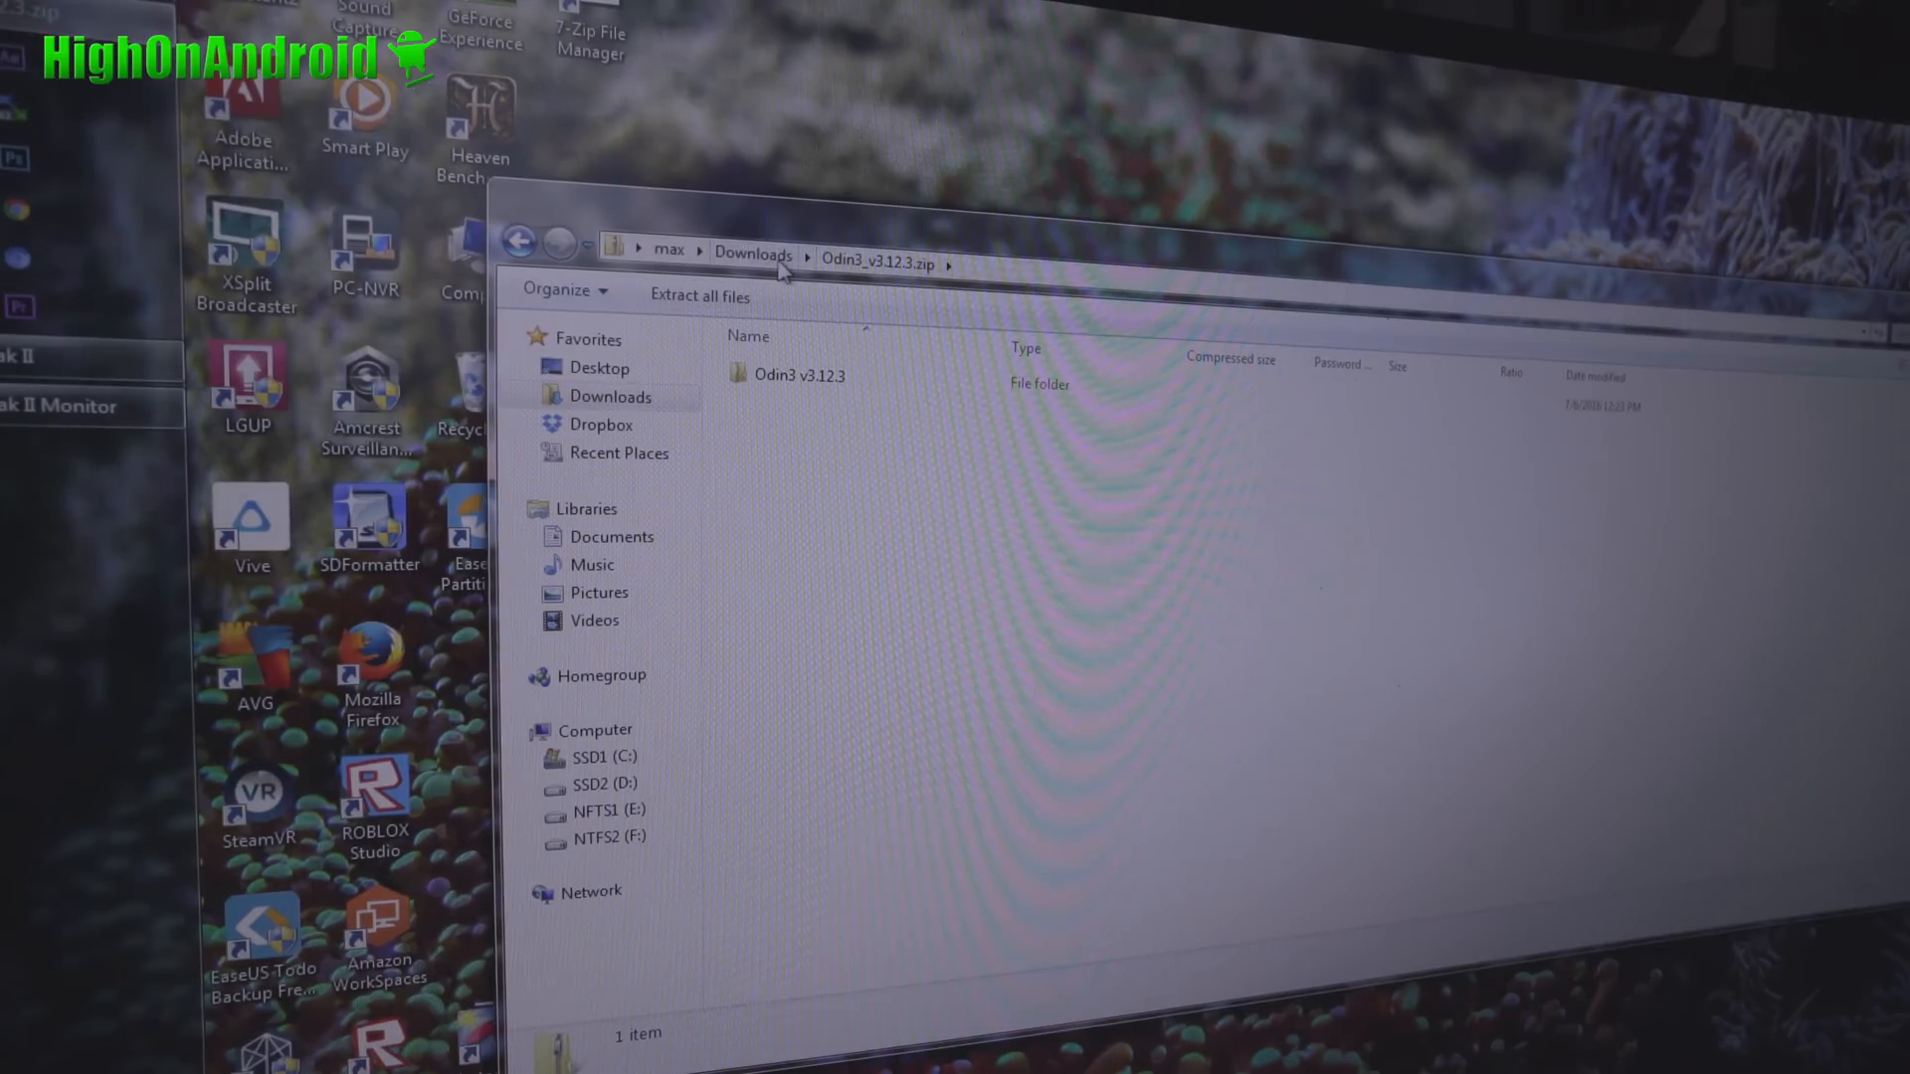
{"action": "left_click", "coordinate": [752, 255]}
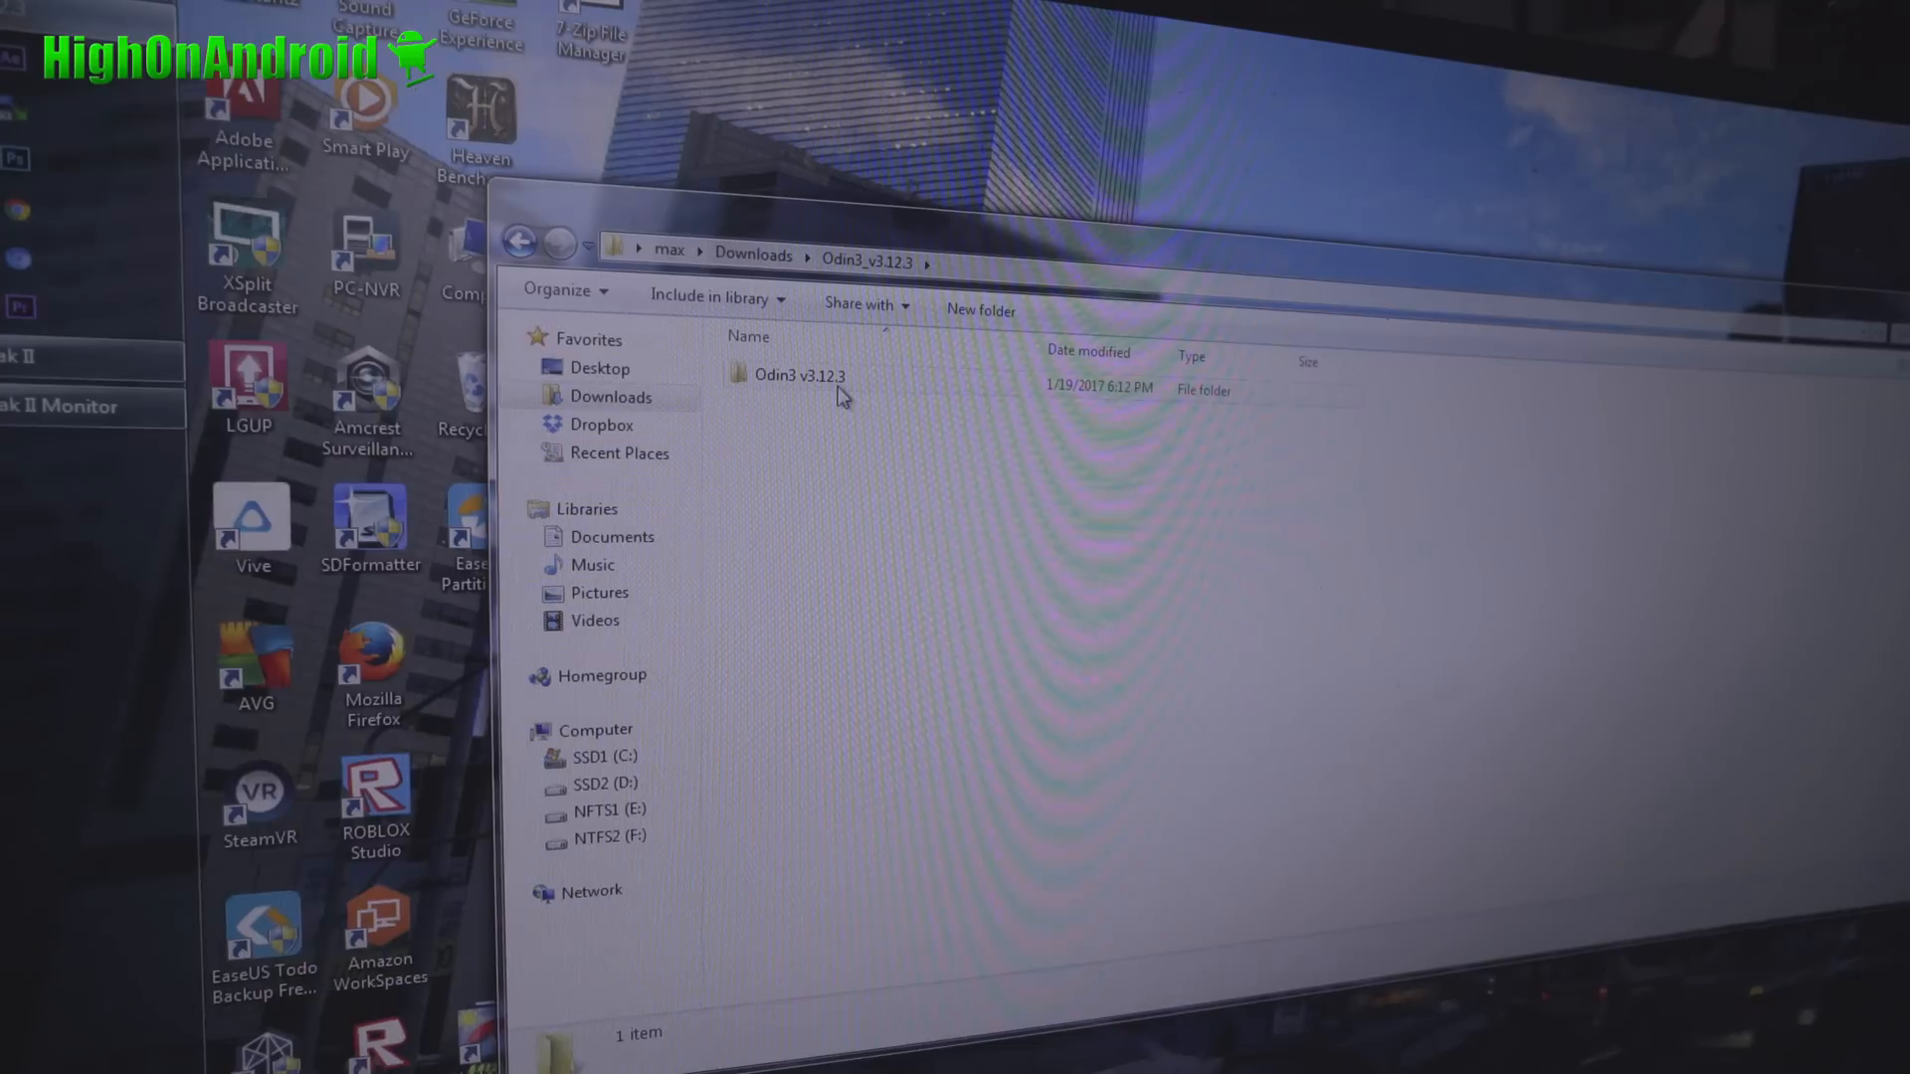
{"action": "double_click", "coordinate": [787, 402]}
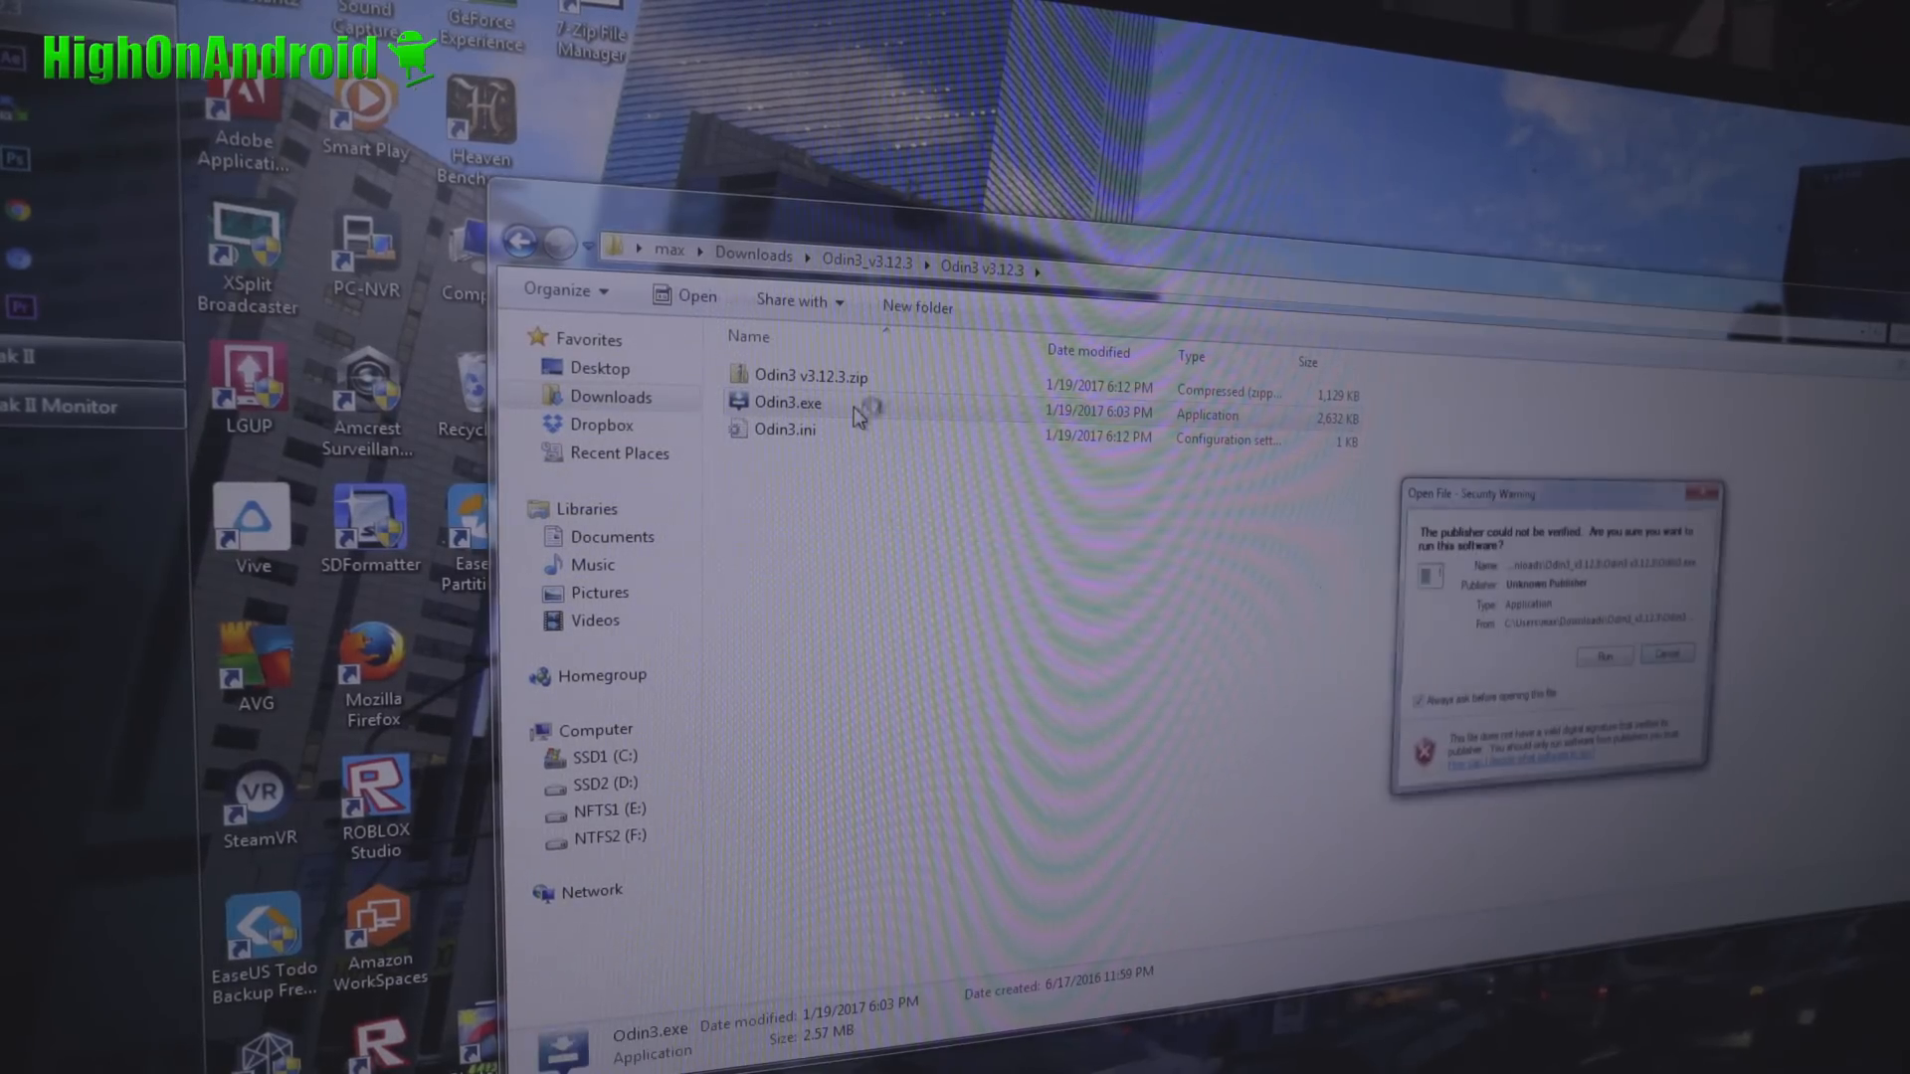
{"action": "left_click", "coordinate": [1603, 655]}
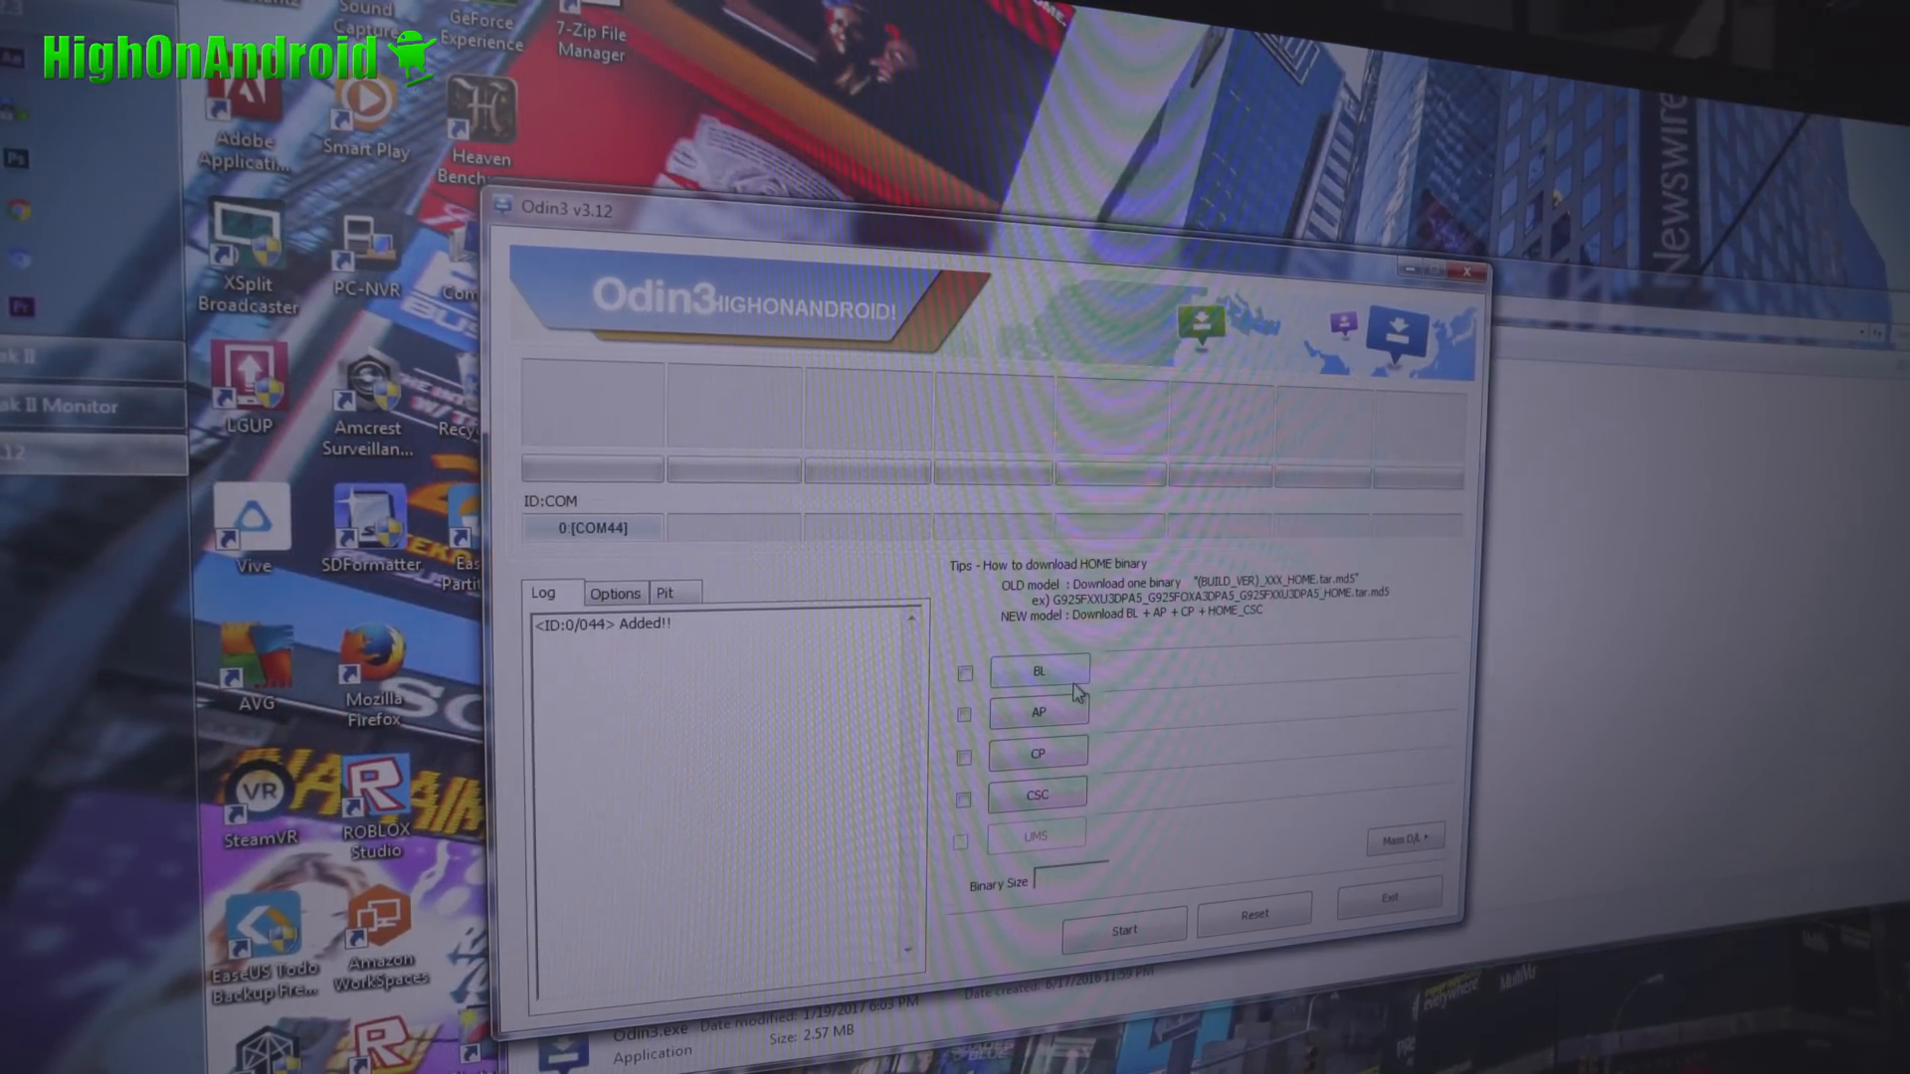
Load the BL, AP and CP .tar.md5 files from the BTU firmware folder
{"action": "left_click", "coordinate": [1038, 672]}
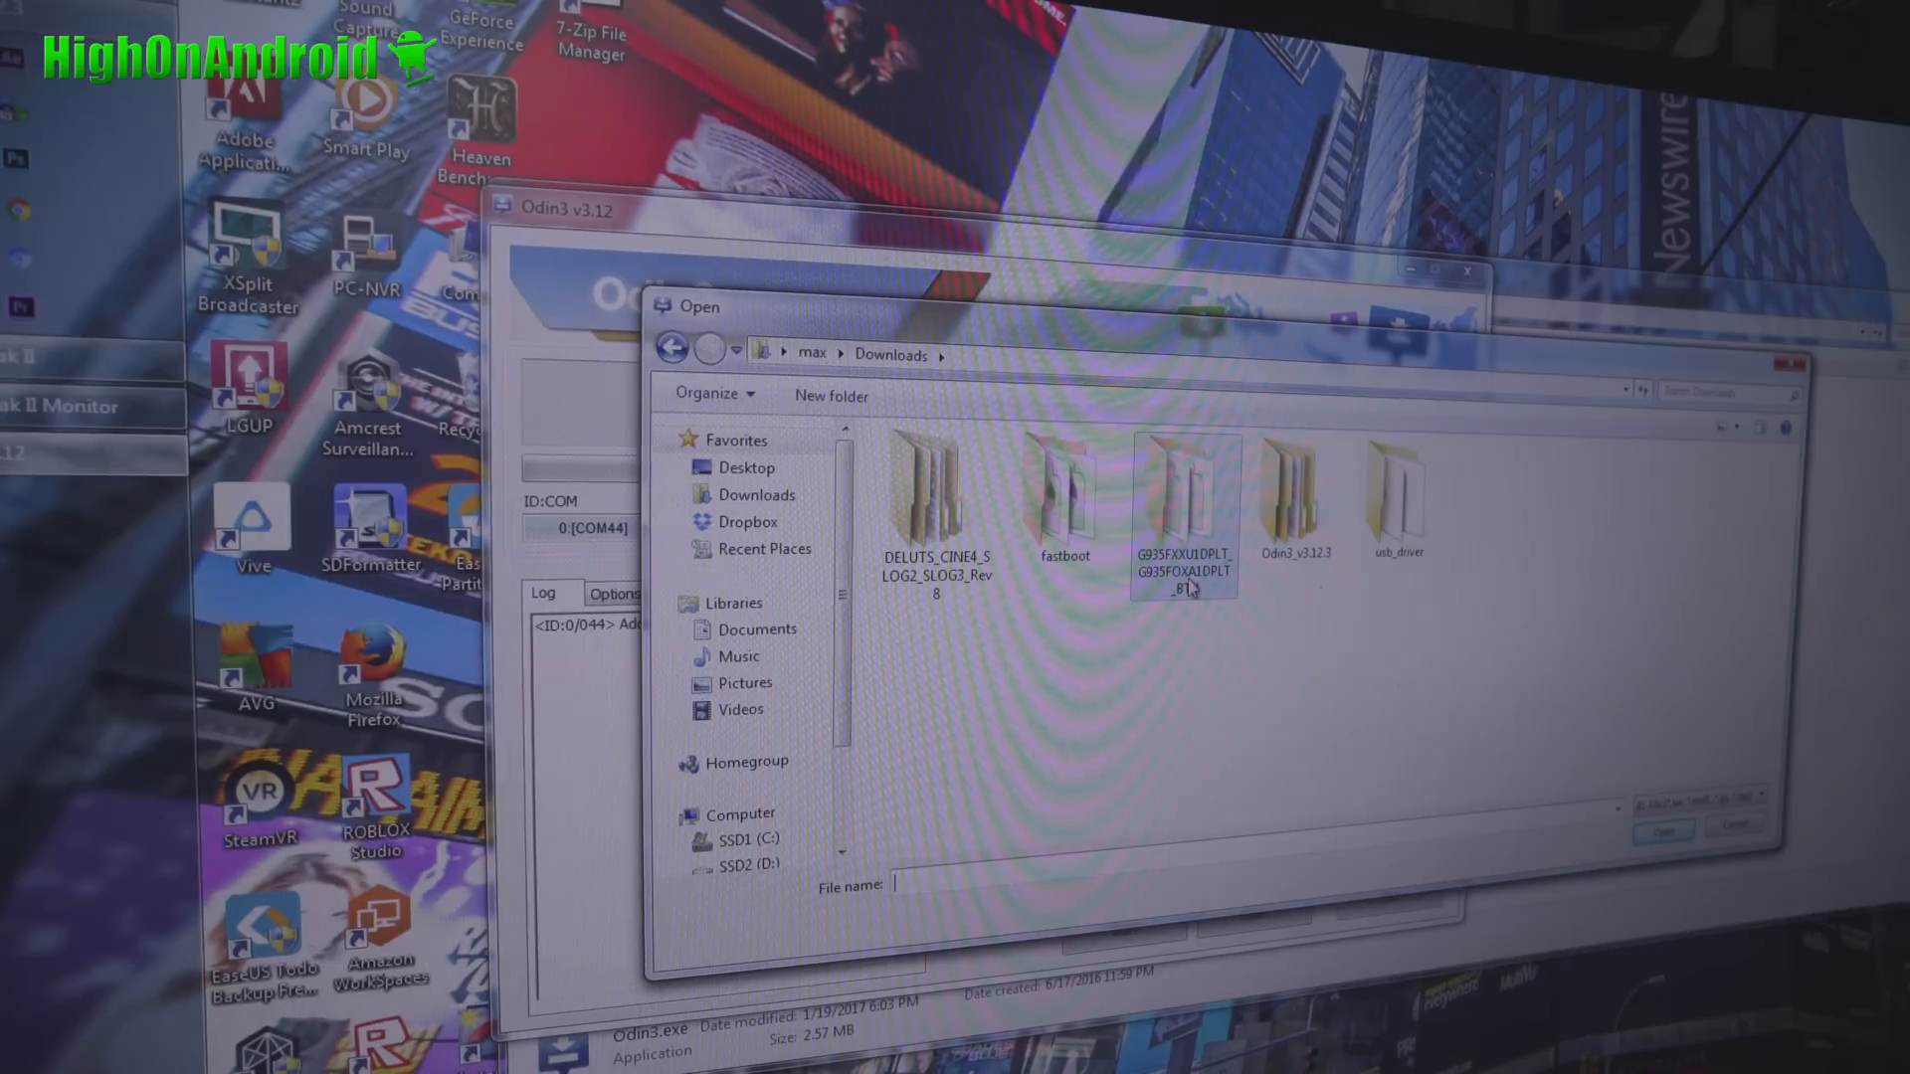
{"action": "double_click", "coordinate": [1184, 511]}
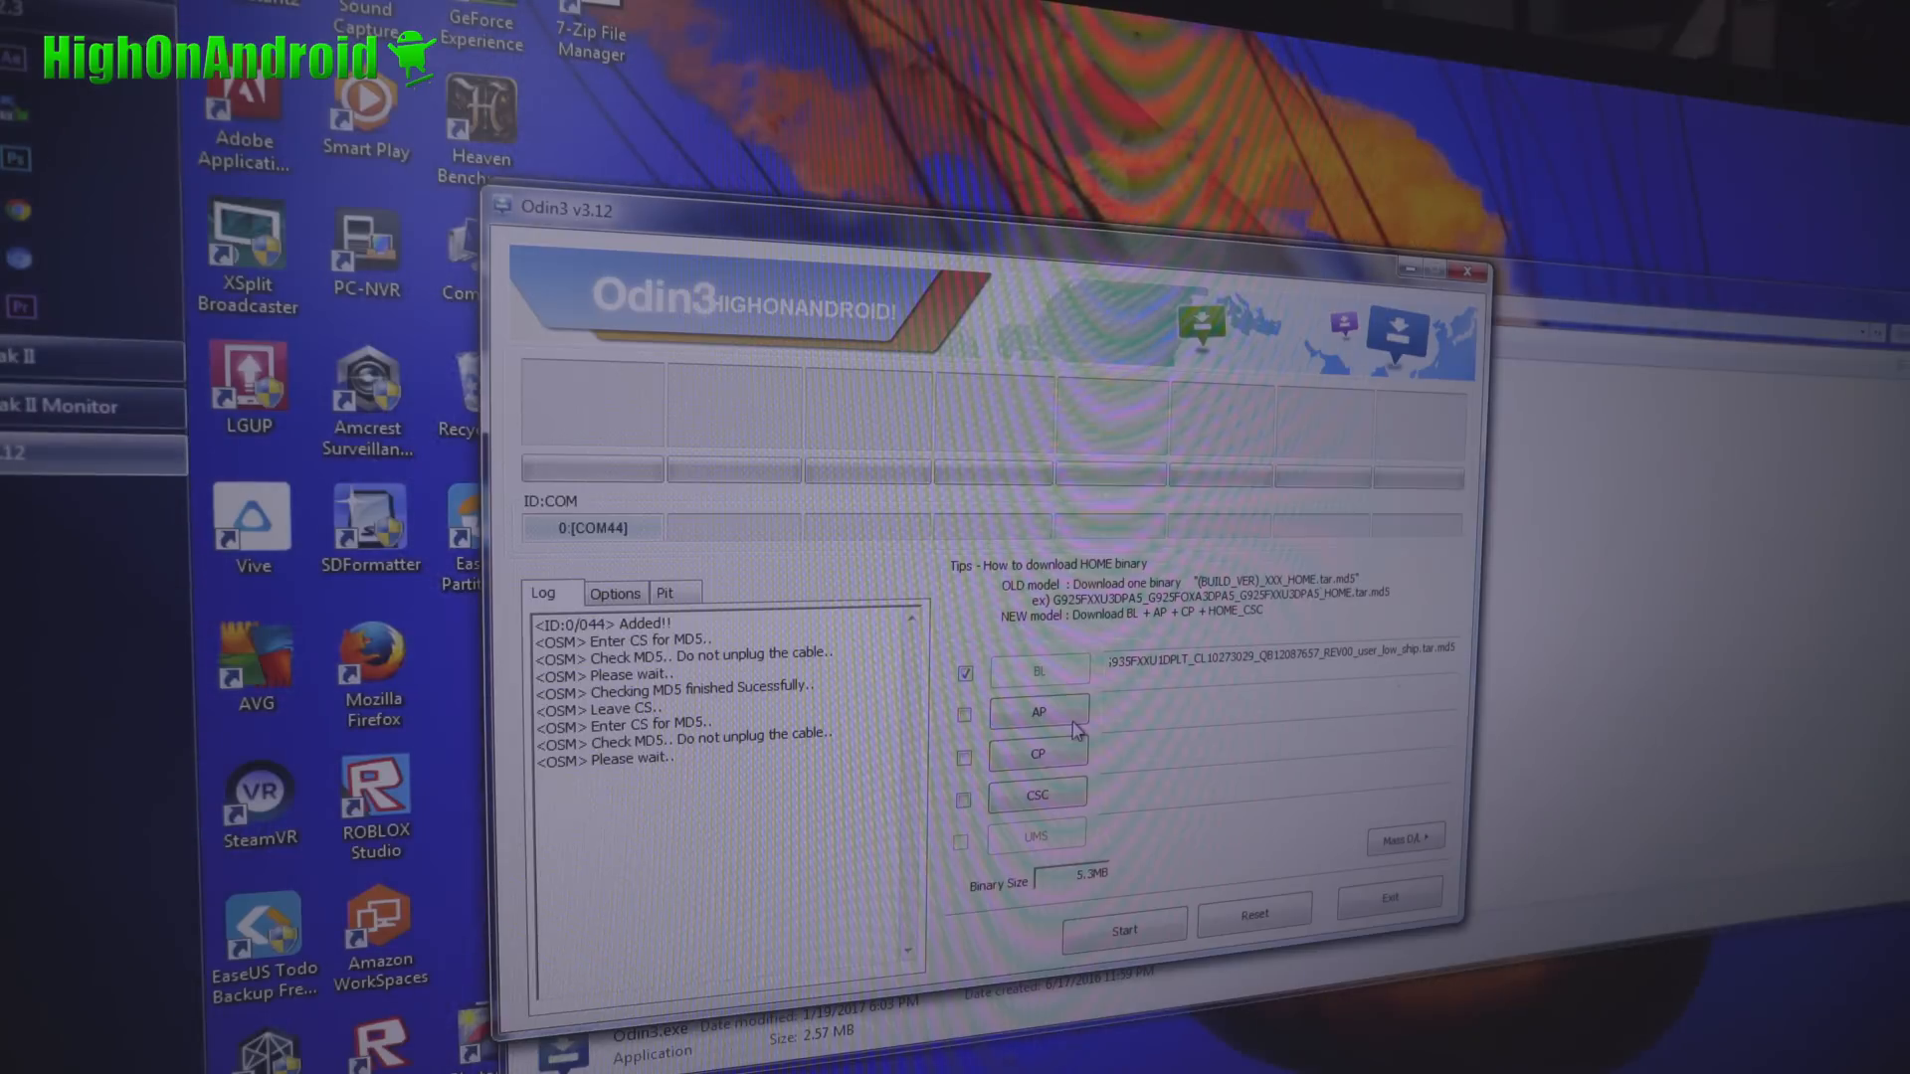
{"action": "mouse_move", "coordinate": [1069, 718]}
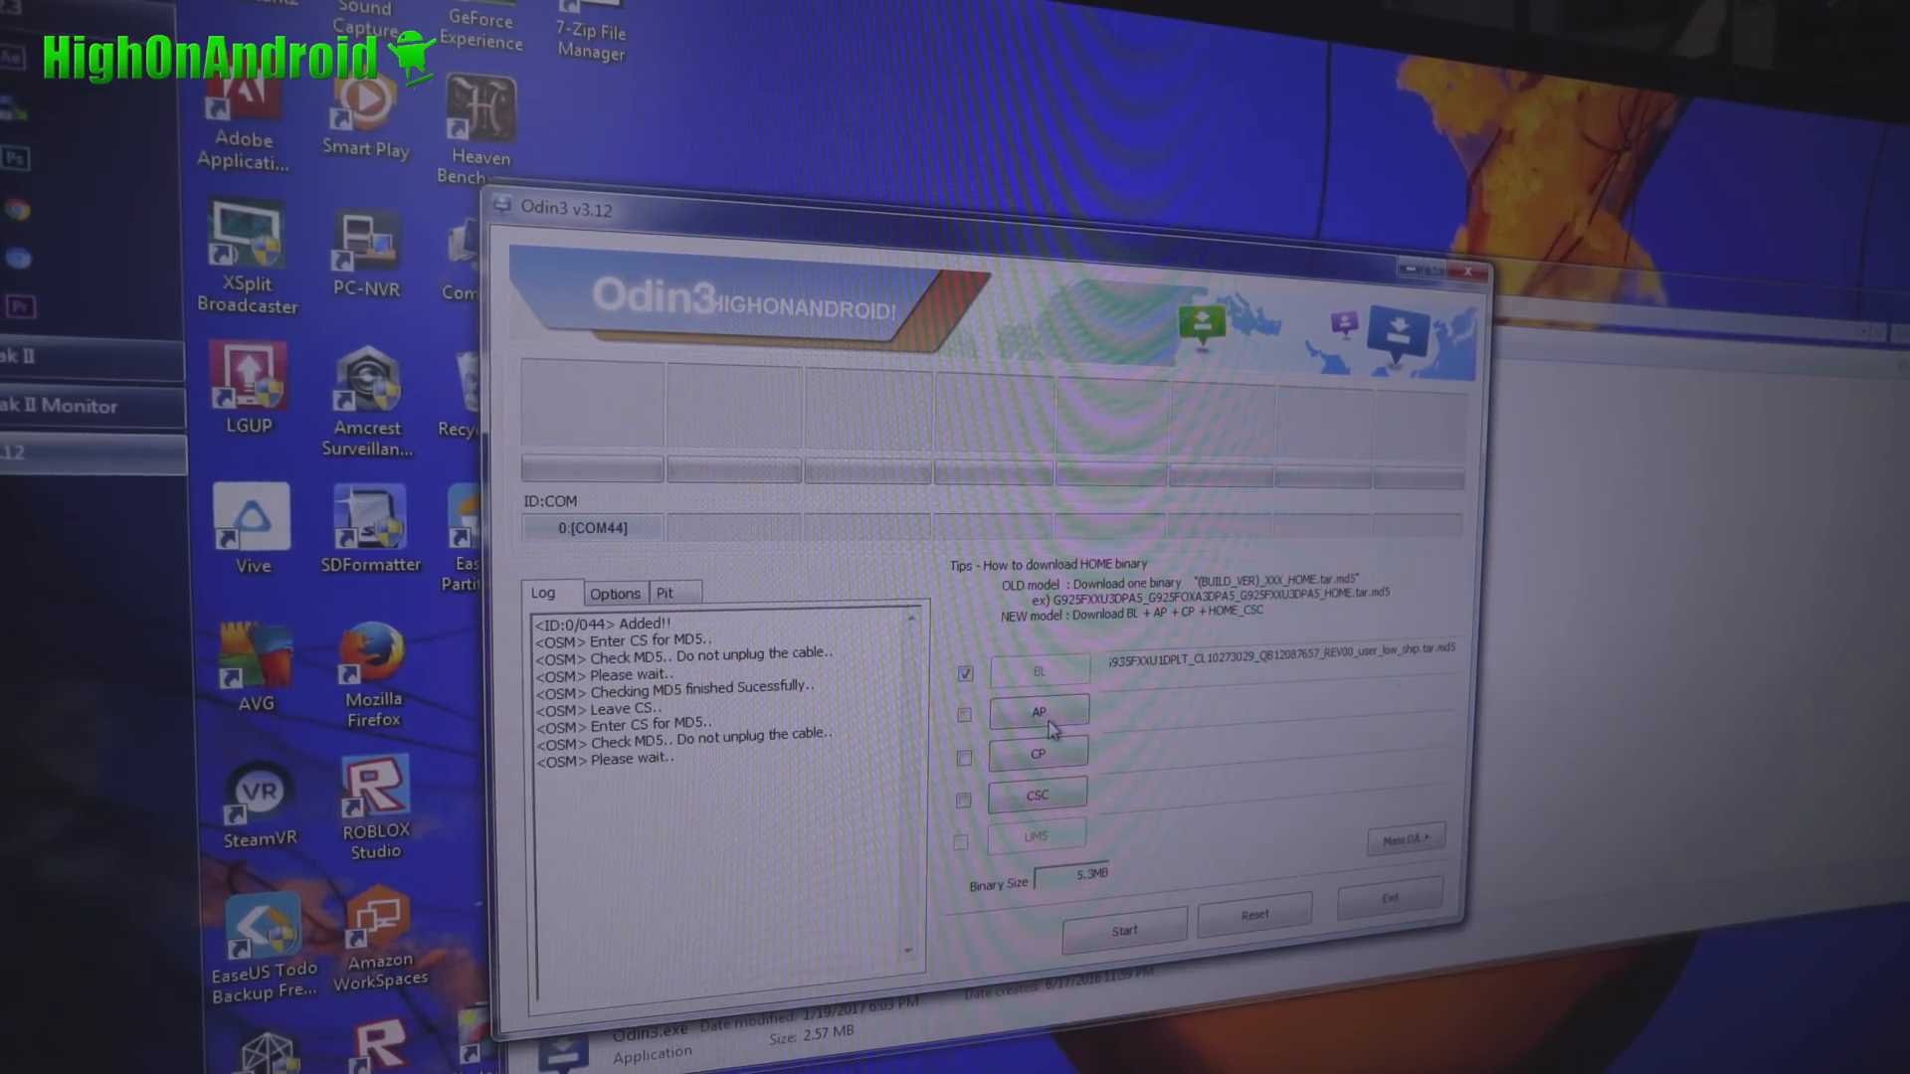
{"action": "left_click", "coordinate": [964, 714]}
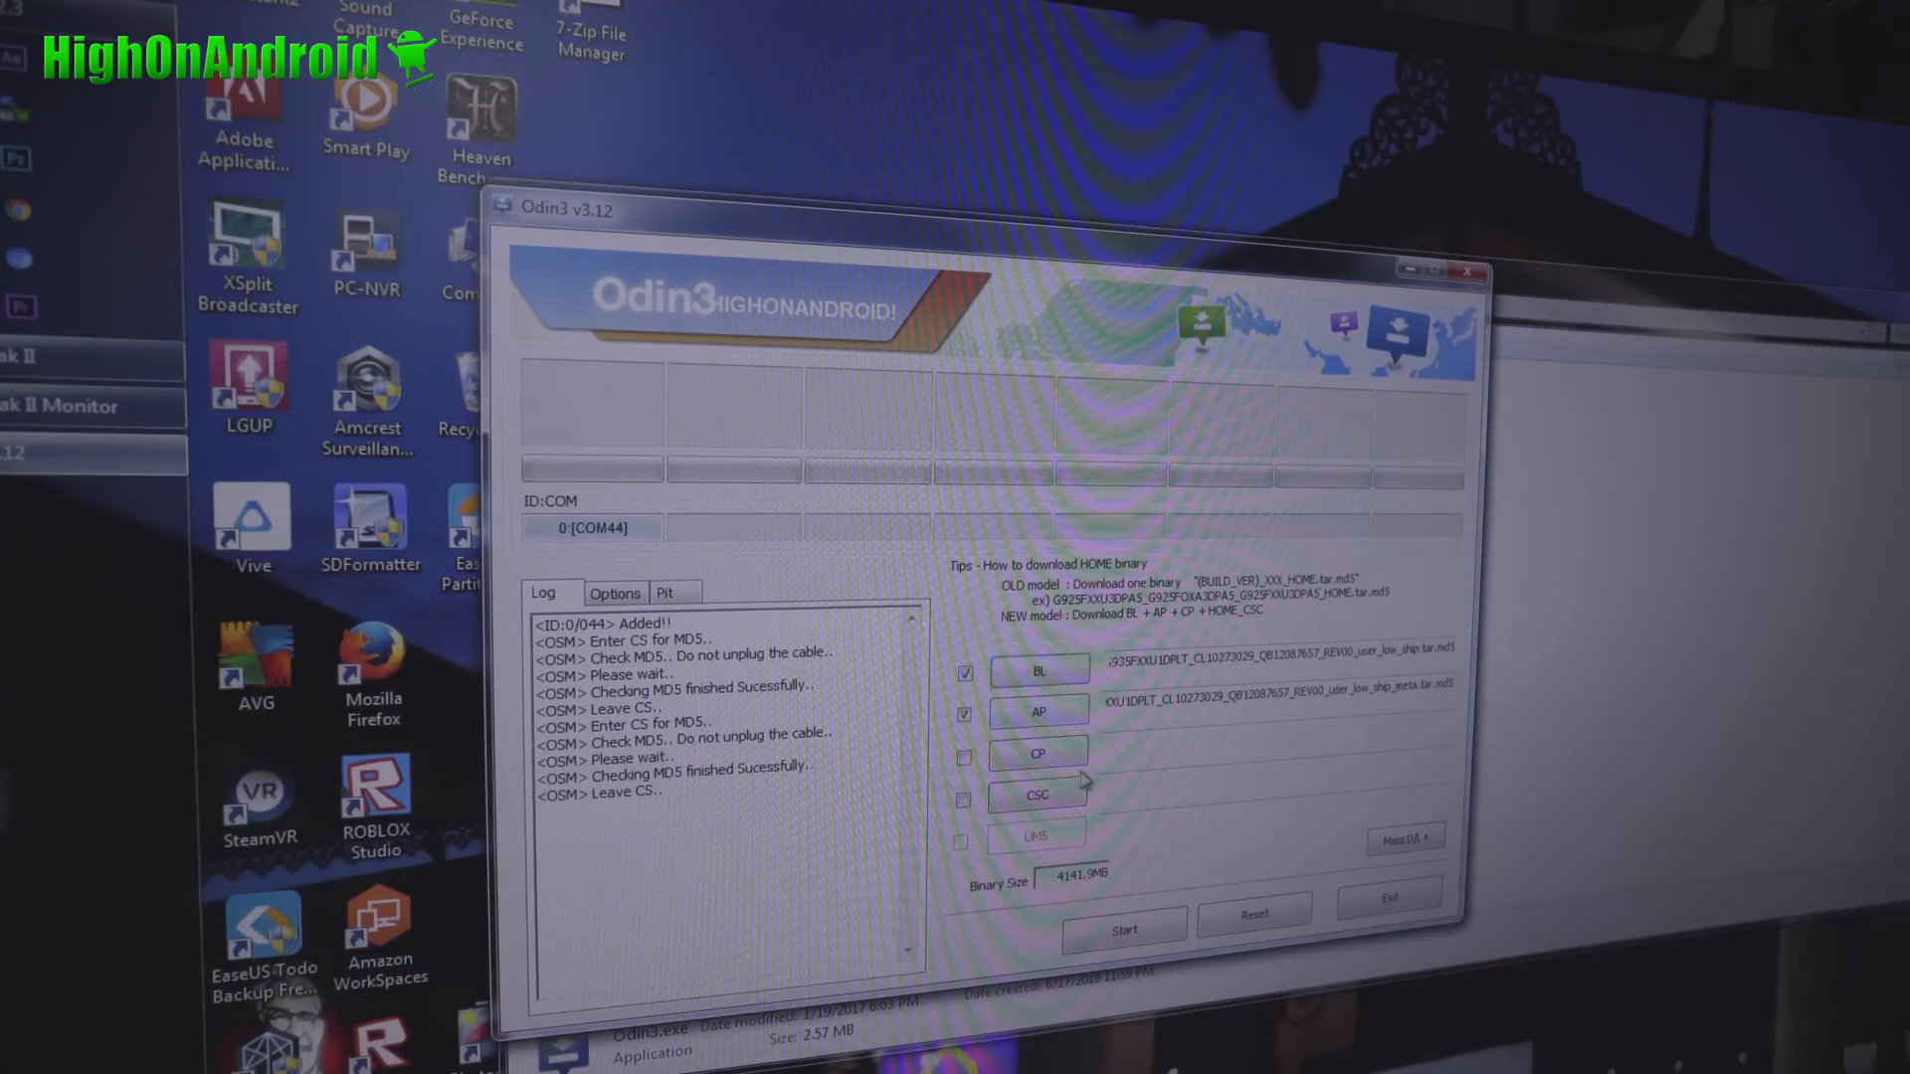
{"action": "left_click", "coordinate": [1037, 754]}
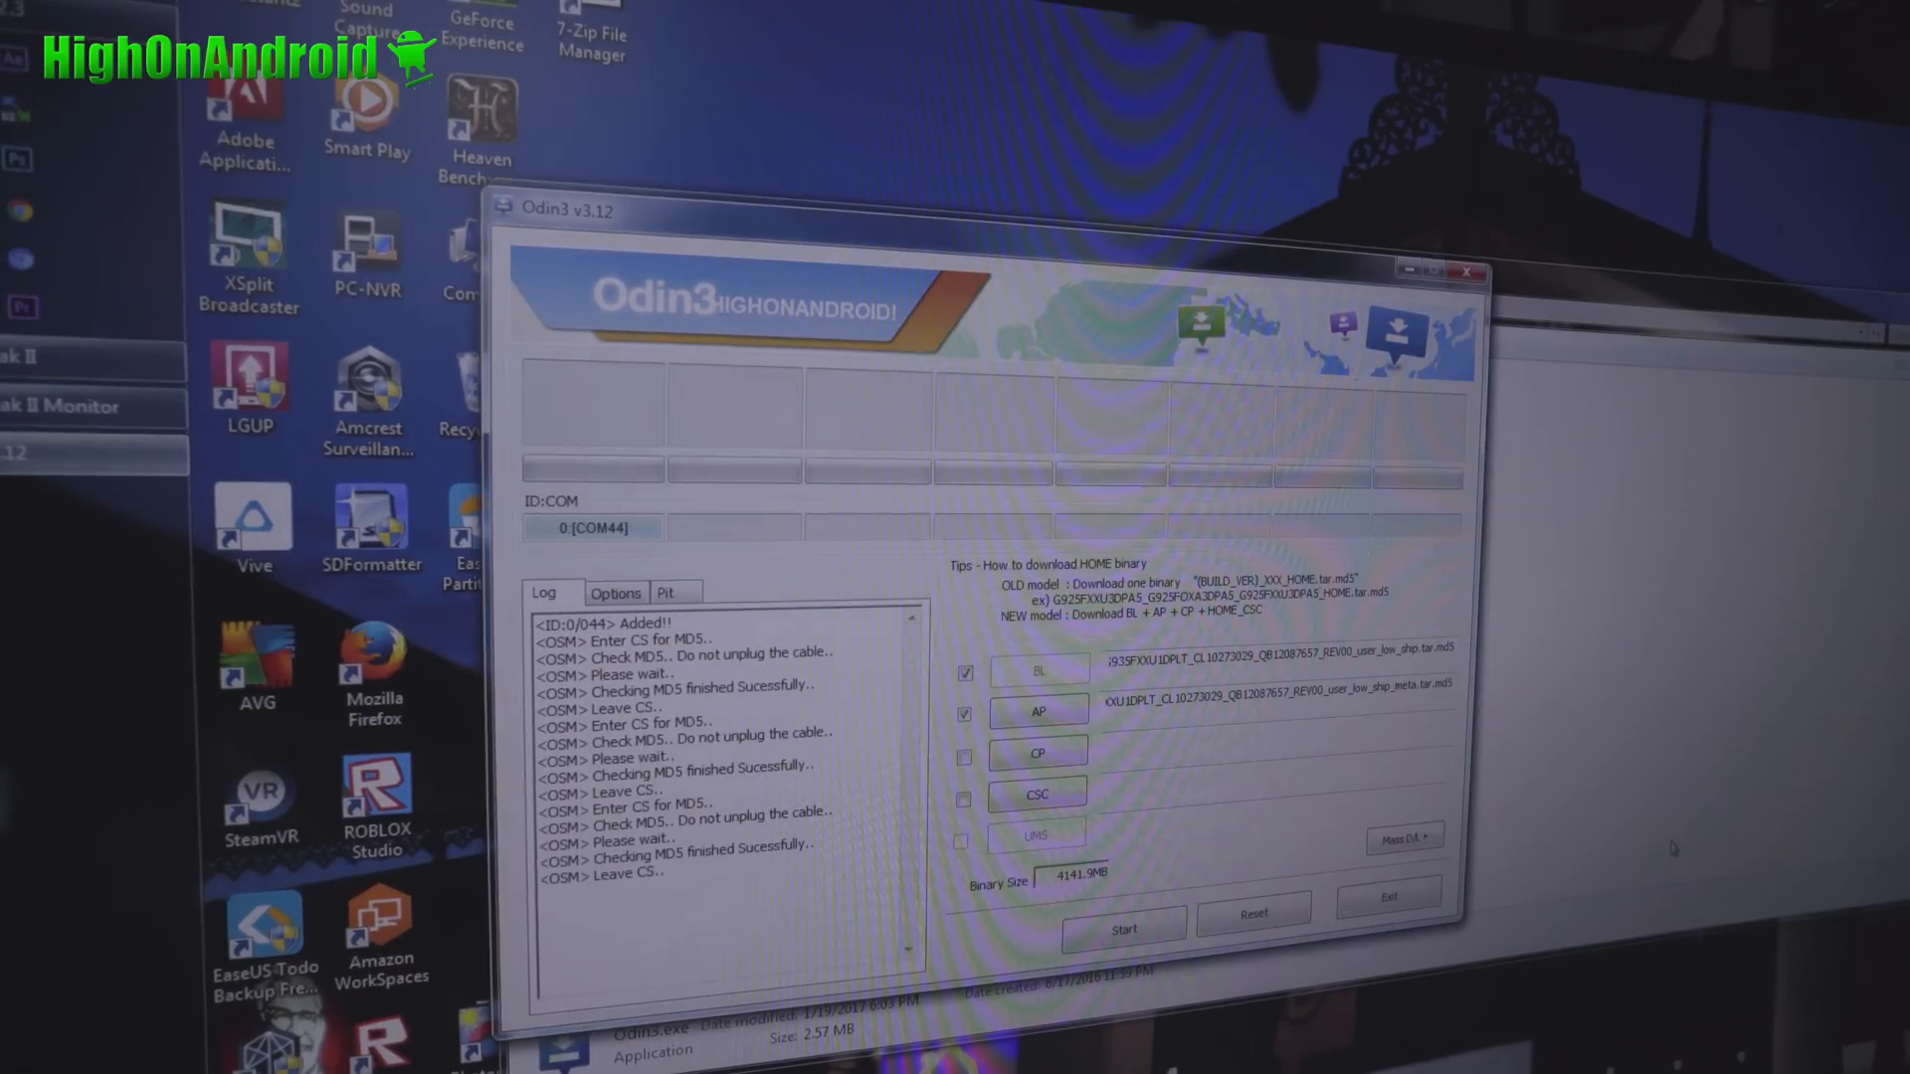
{"action": "left_click", "coordinate": [964, 756]}
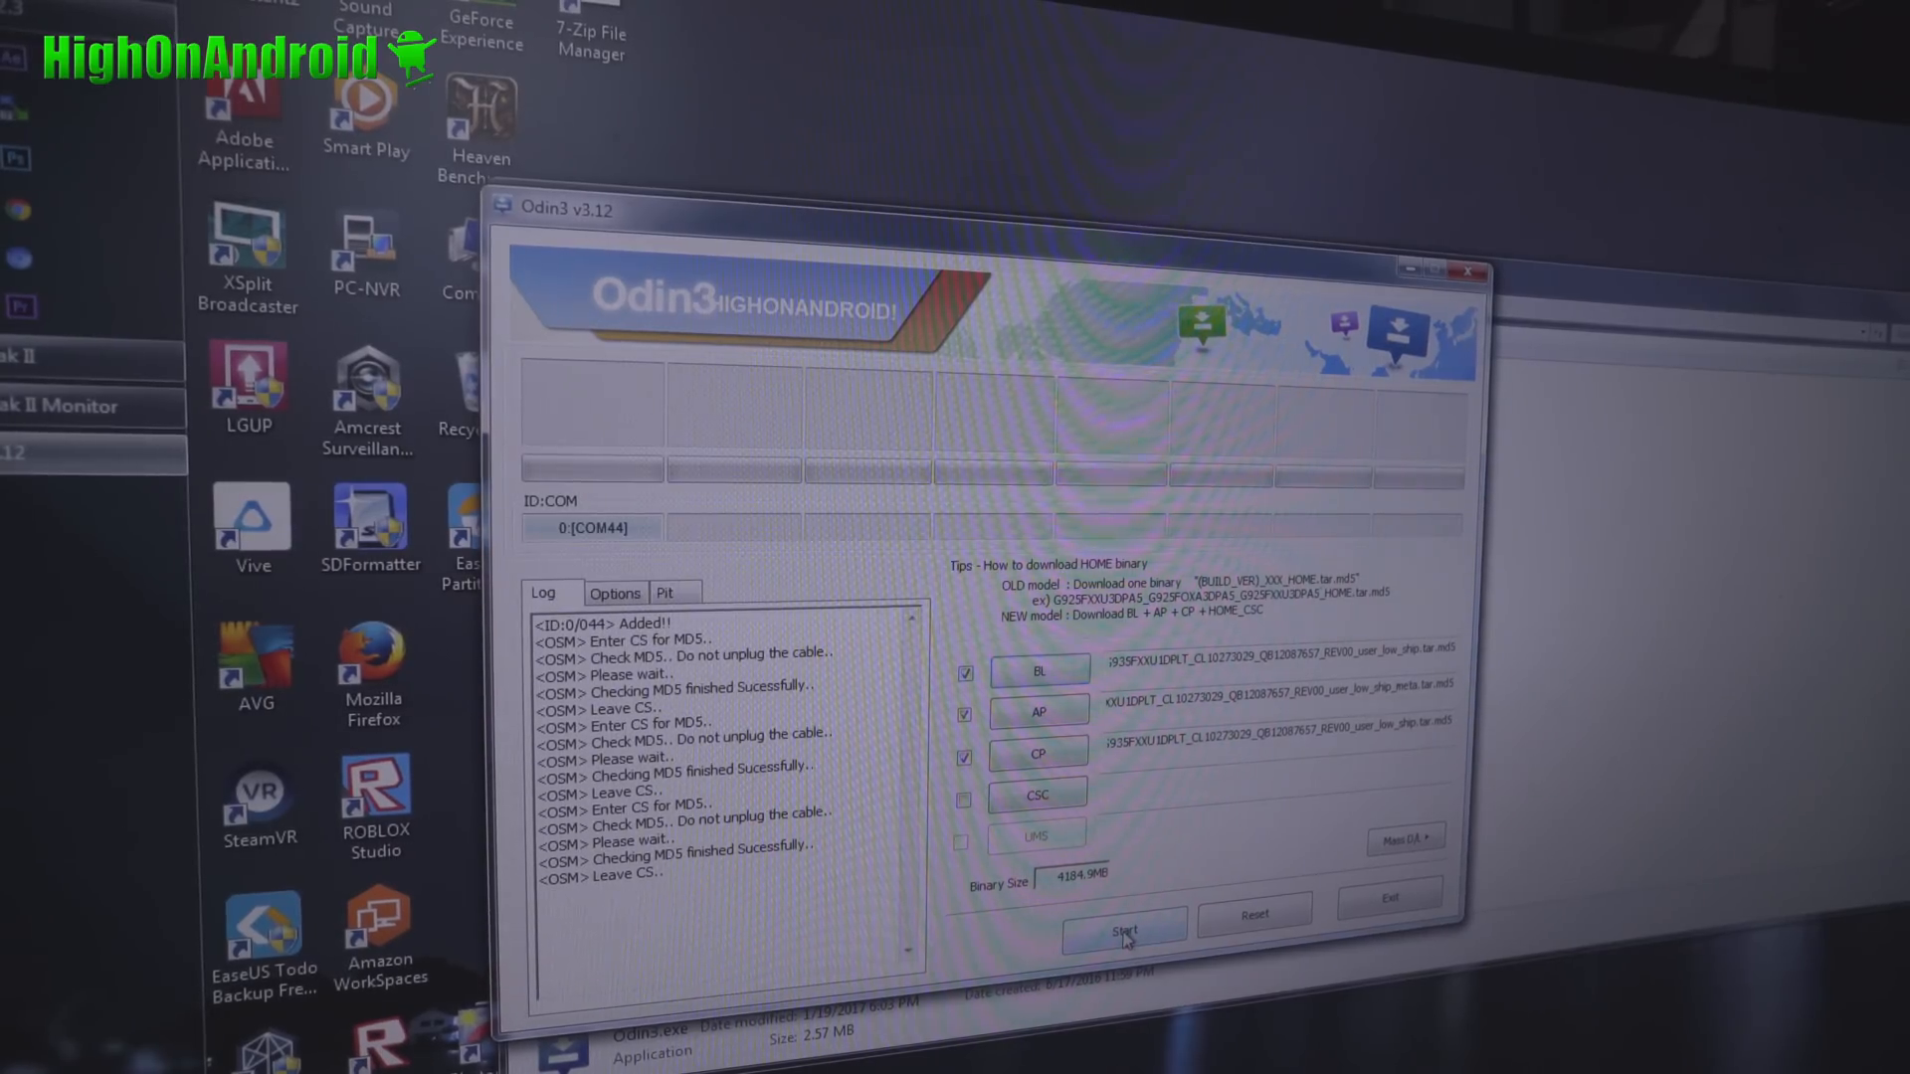
Start flashing the loaded firmware and wait for the phone to reboot
{"action": "left_click", "coordinate": [1122, 929]}
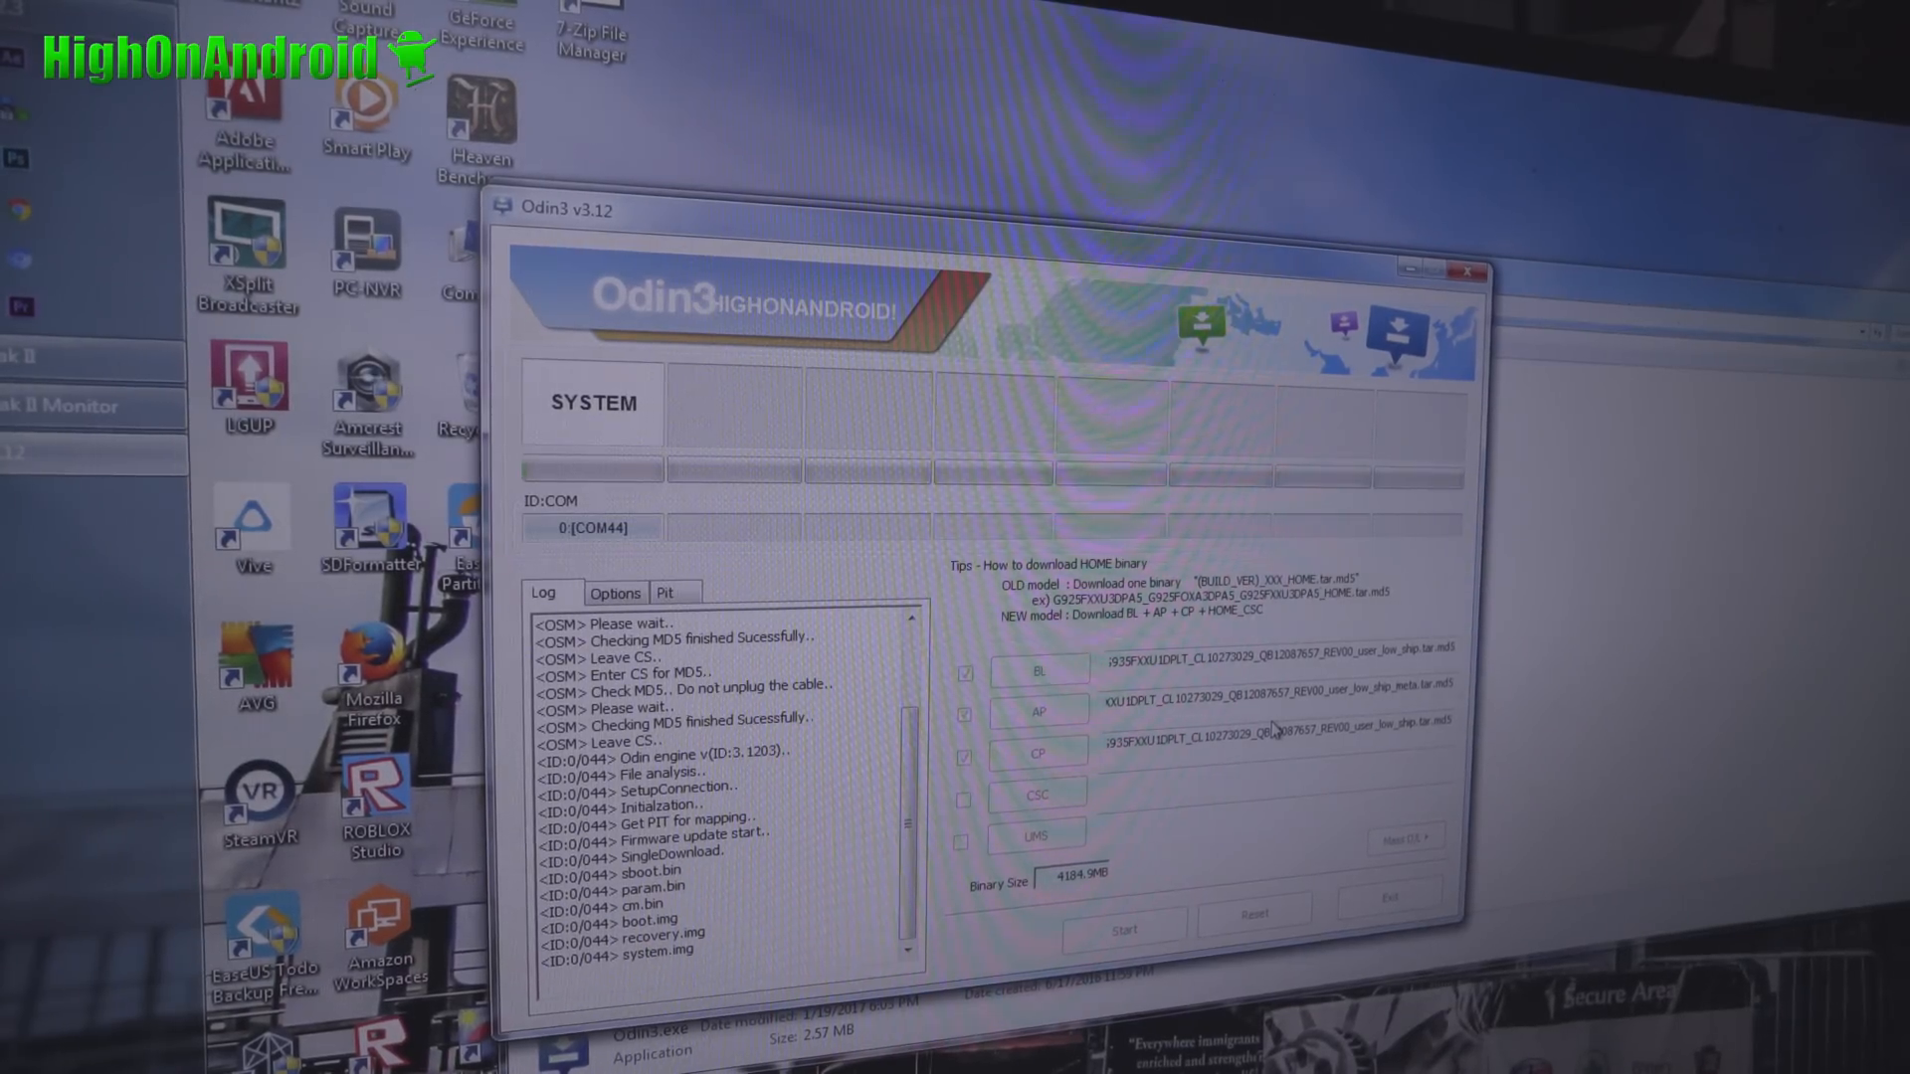
{"action": "left_click", "coordinate": [1123, 927]}
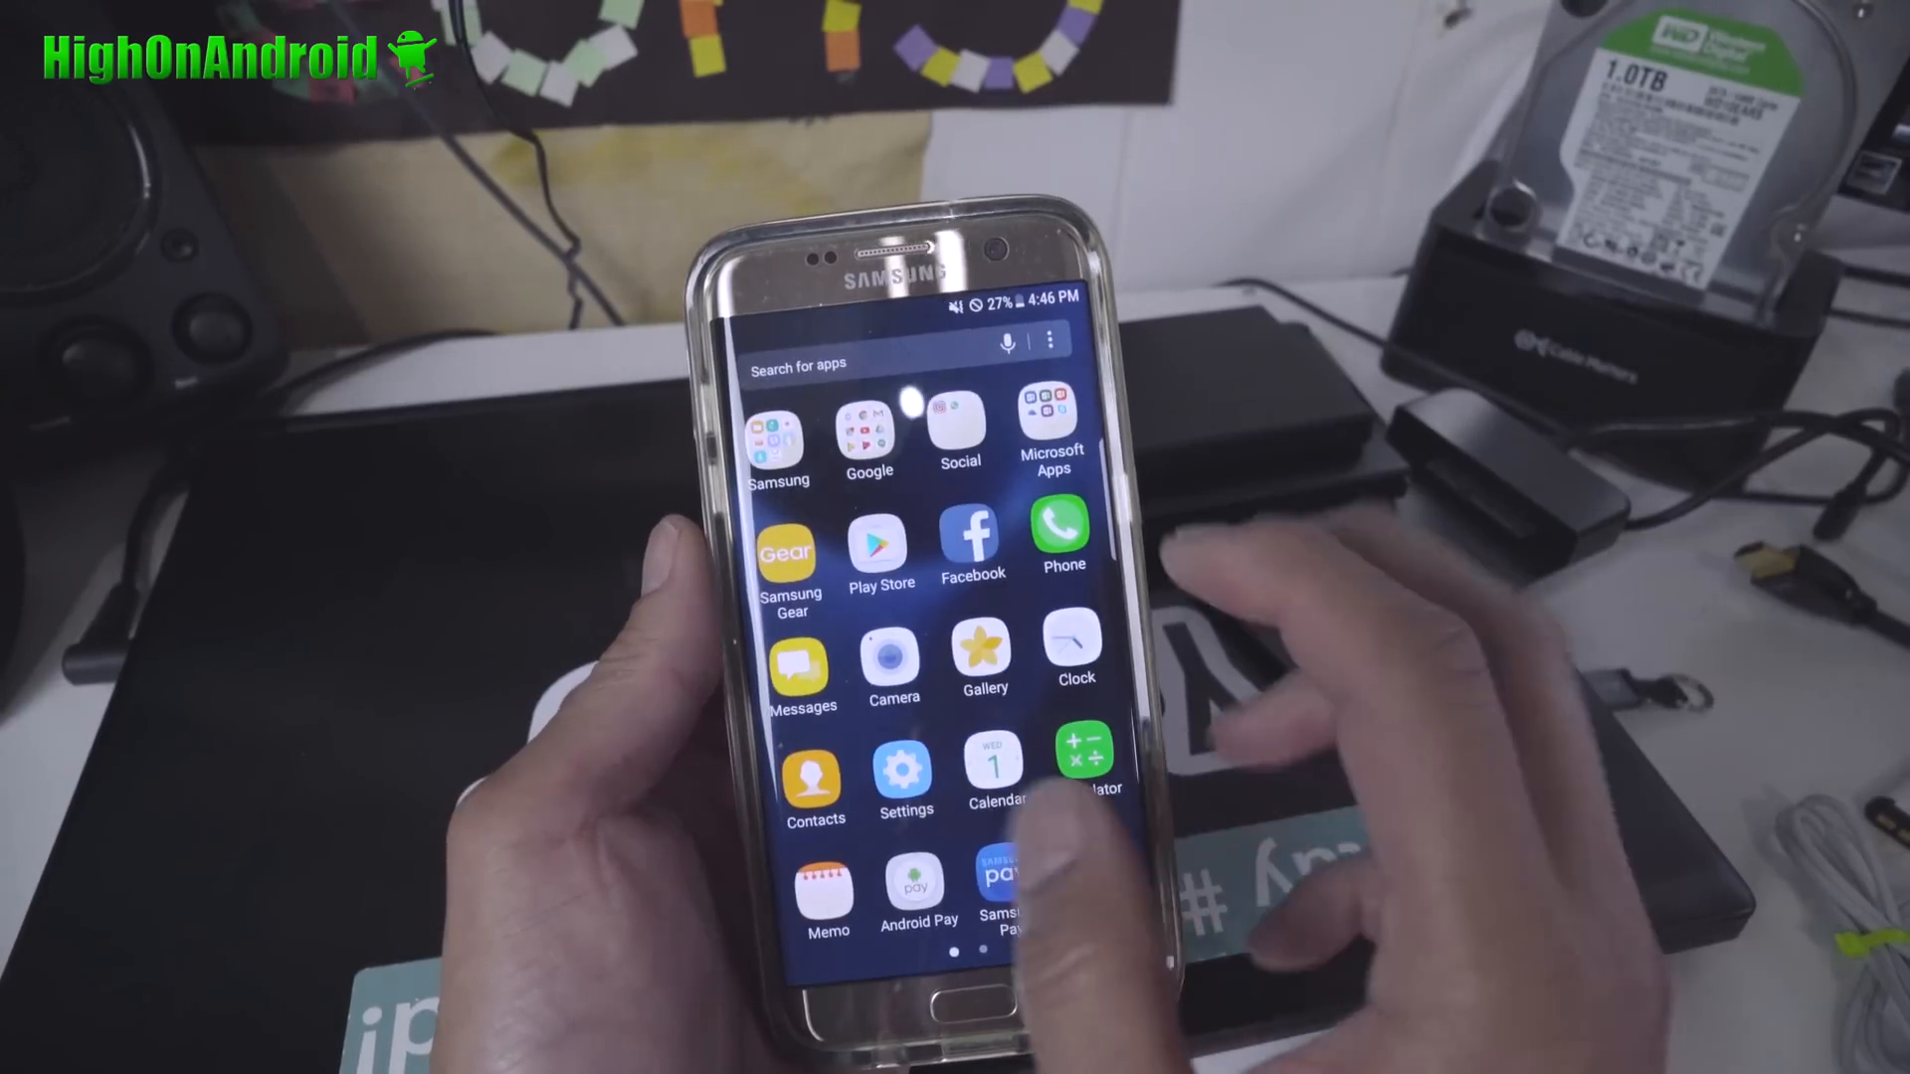
Open Settings, scroll the list, then power the Galaxy S7 edge off
{"action": "left_click", "coordinate": [902, 774]}
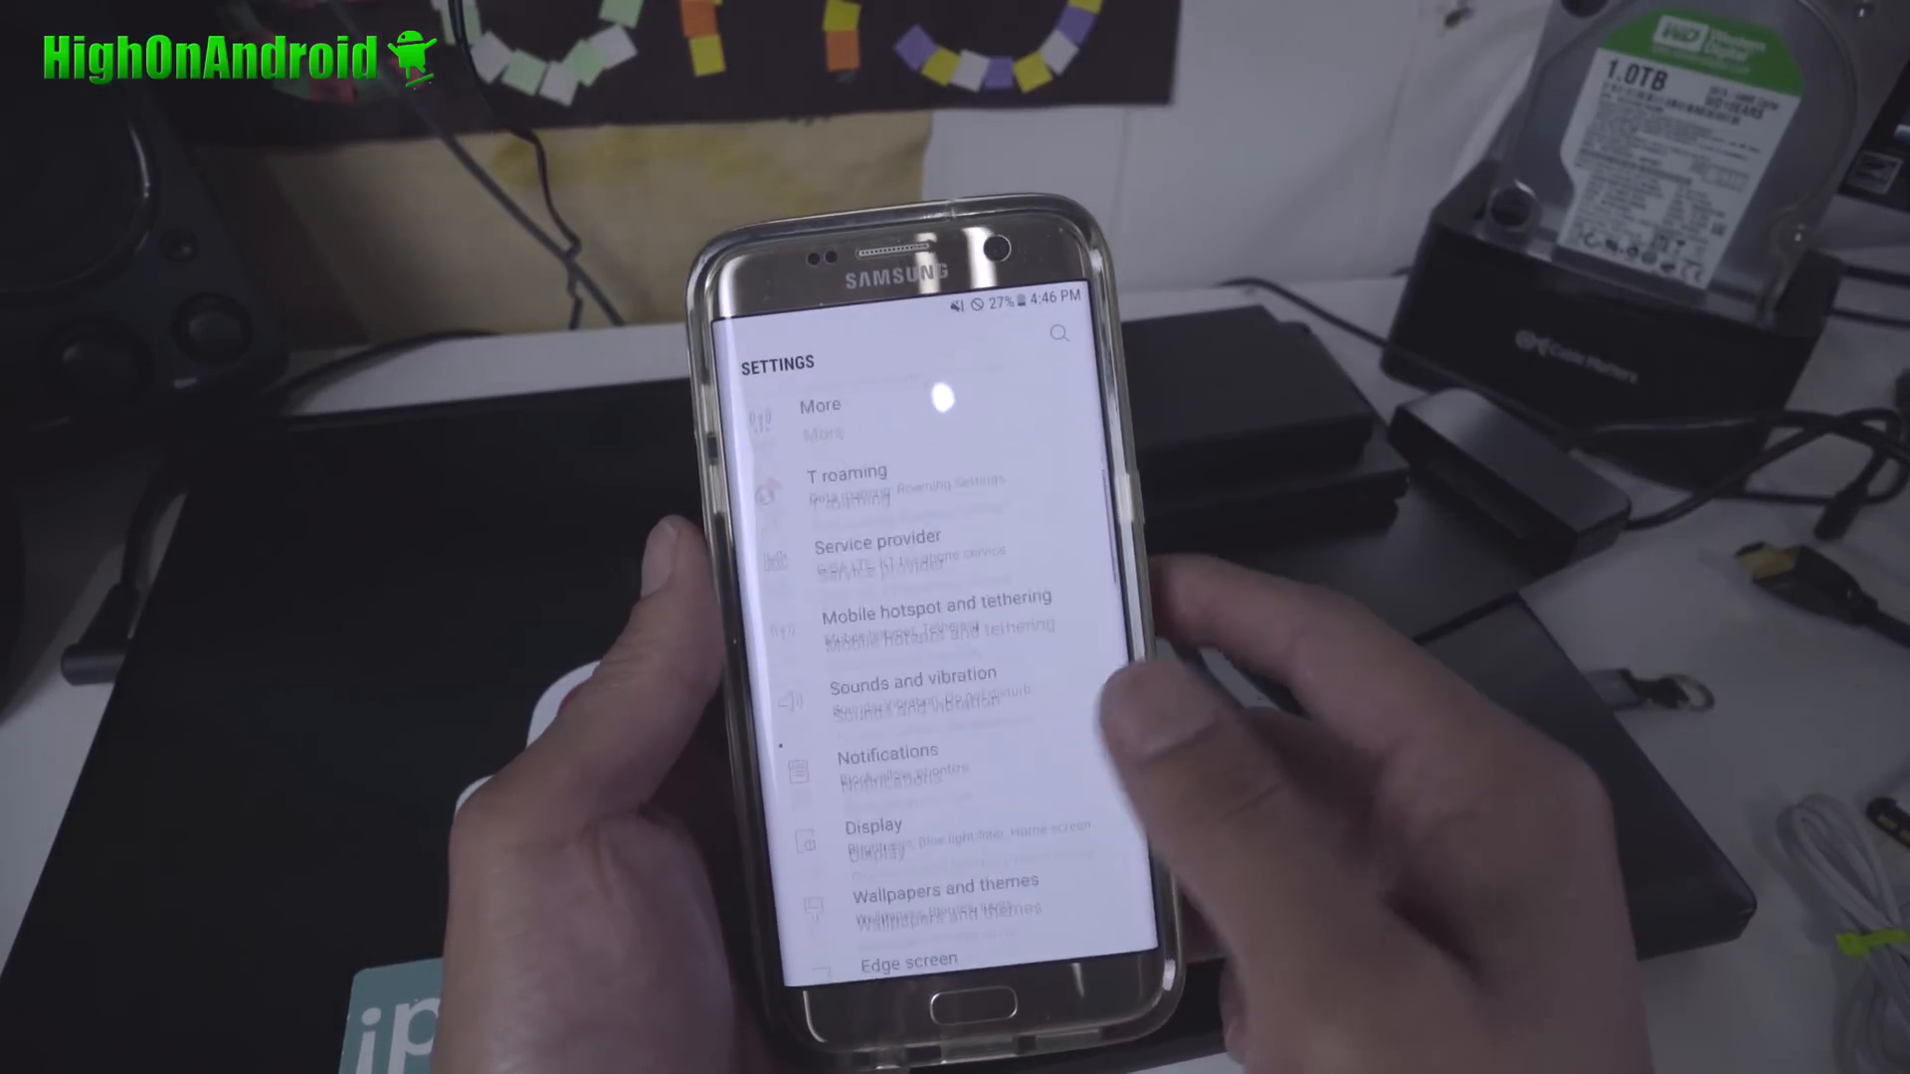
{"action": "scroll", "scroll_direction": "down", "scroll_amount": 3}
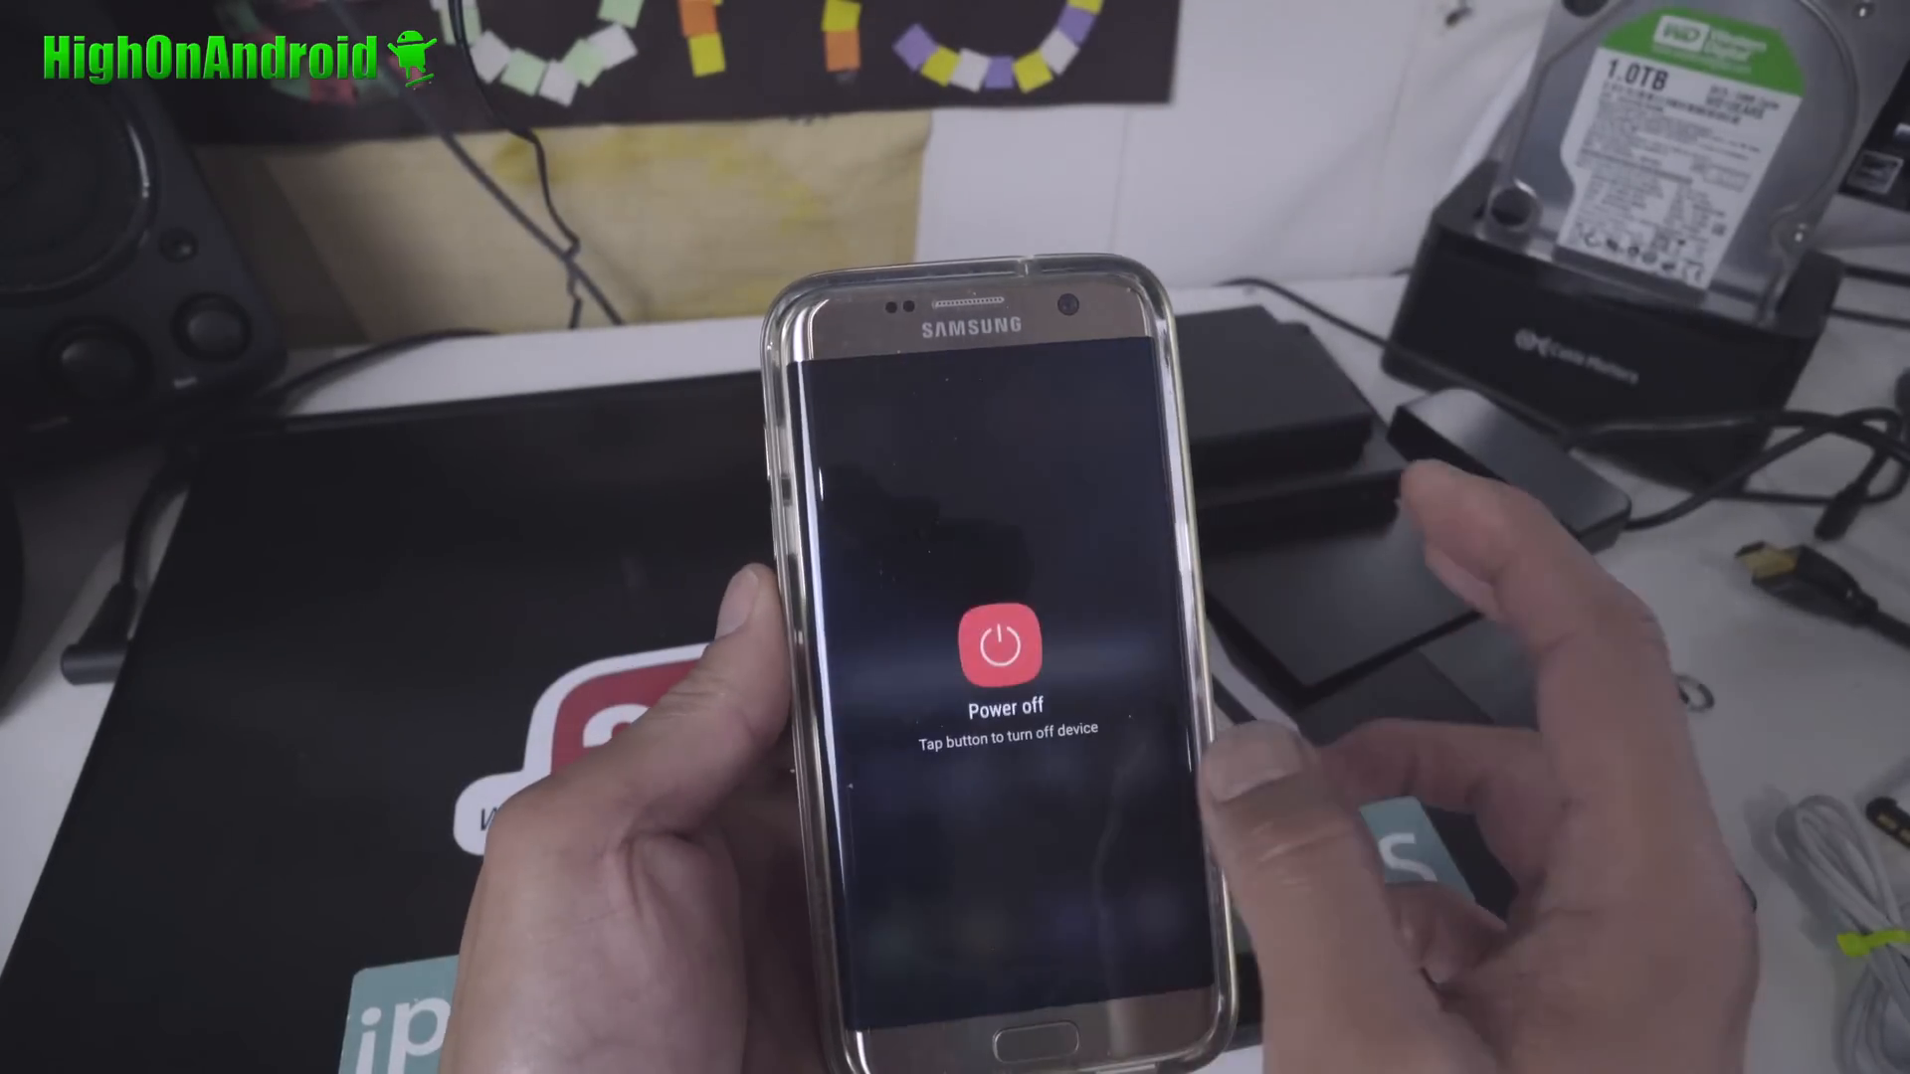
{"action": "left_click", "coordinate": [998, 647]}
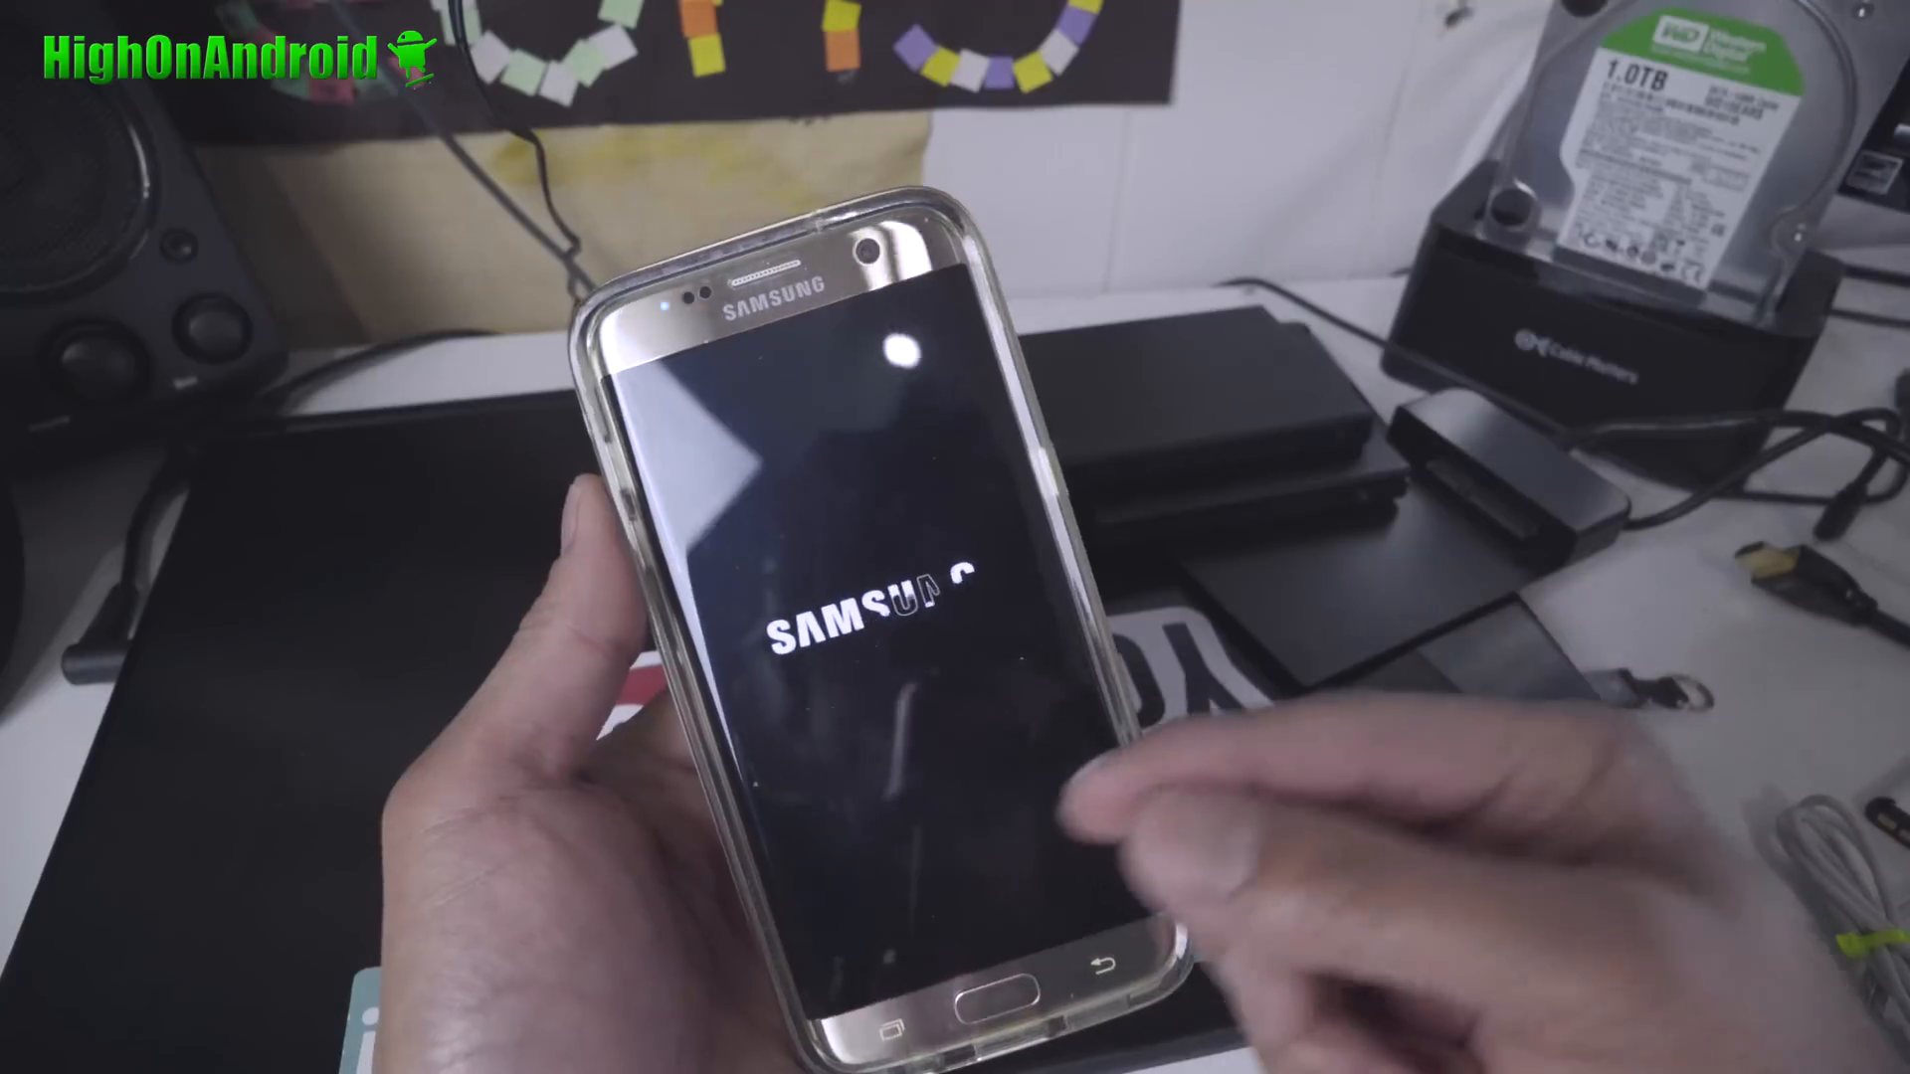